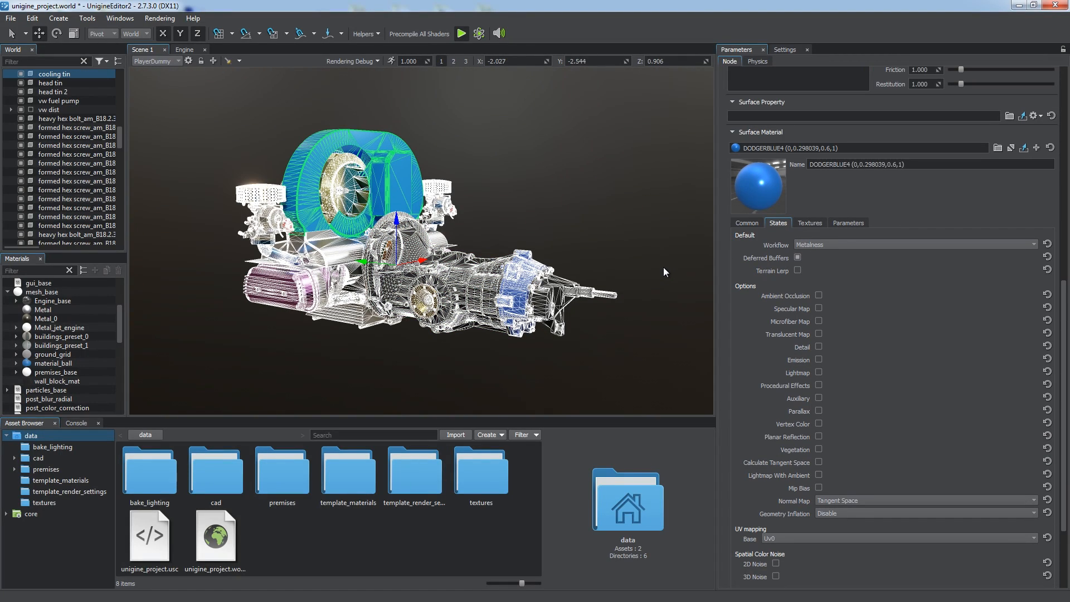
Step: Disable the vw engine node and enable the construction building node in the World hierarchy
left_click(365, 33)
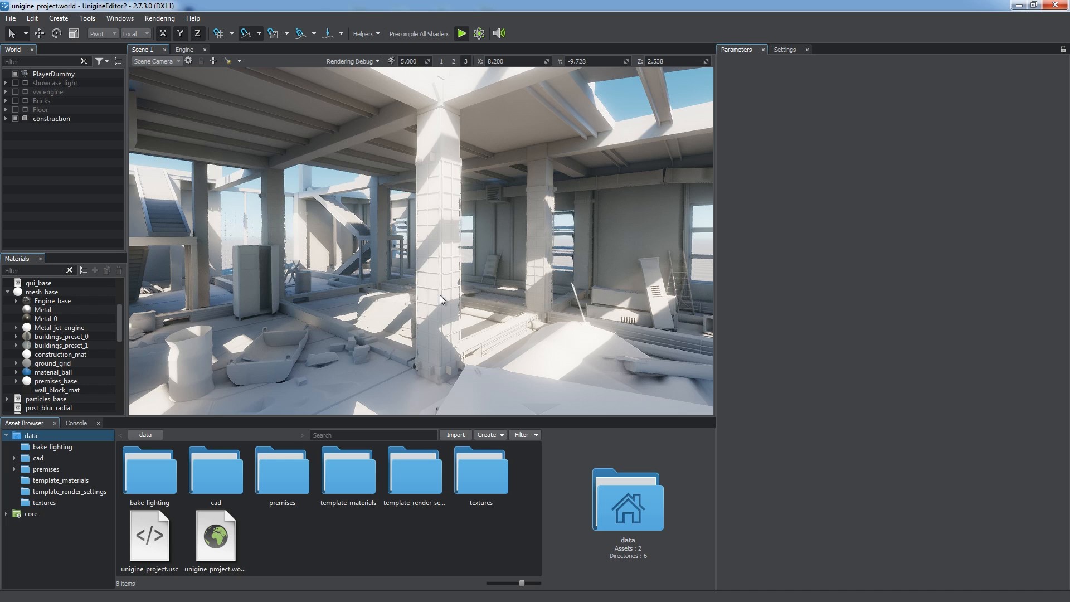
left_click(51, 118)
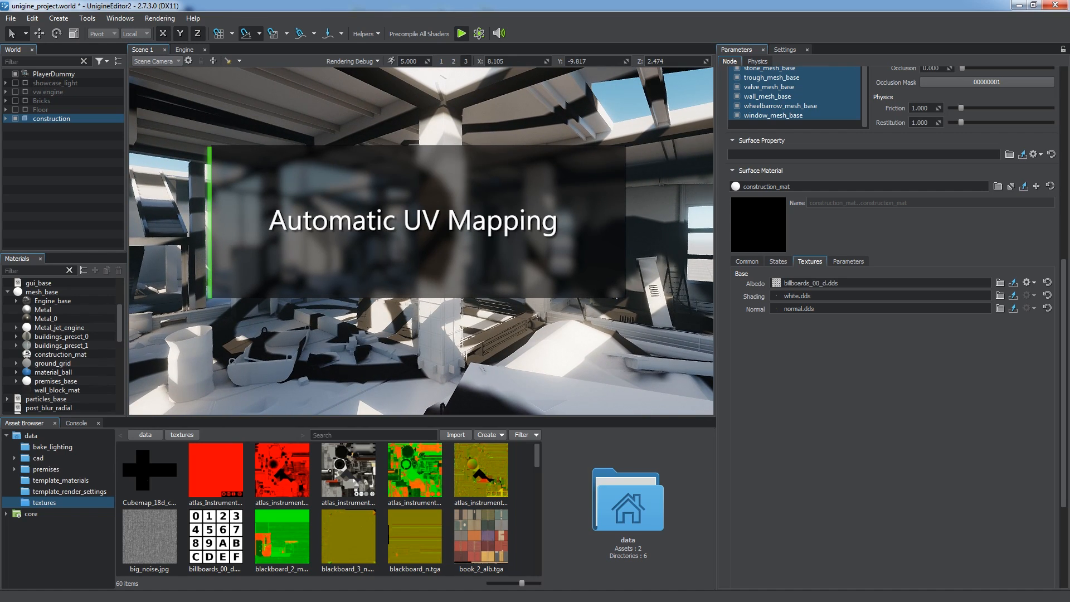
Step: Set construction_mat's UV mapping Base to Triplanar, briefly comparing it against Overlap
left_click(777, 113)
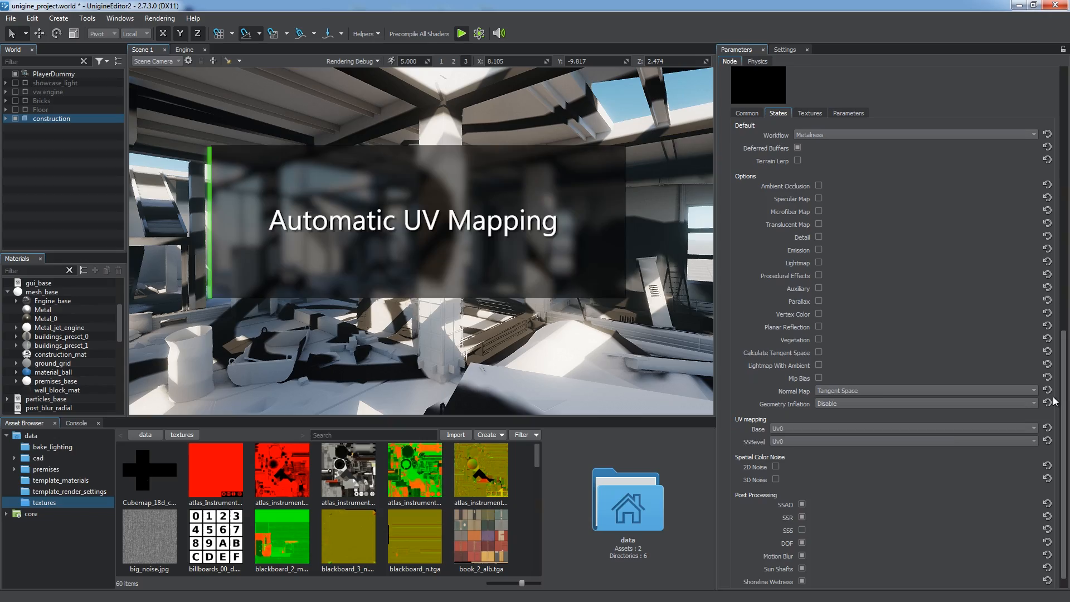
left_click(901, 428)
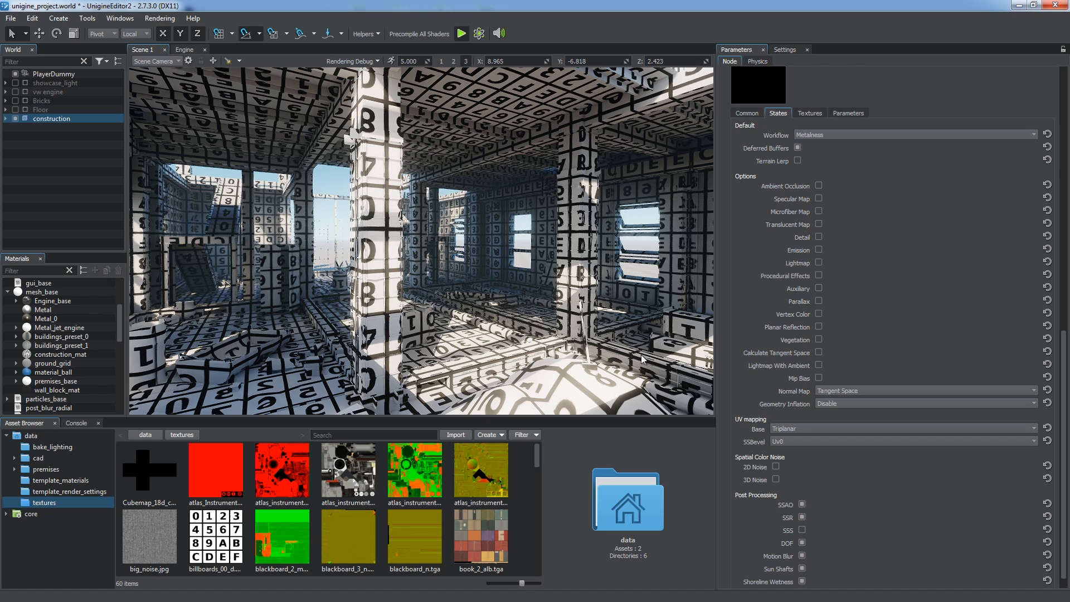
mouse_move(435, 349)
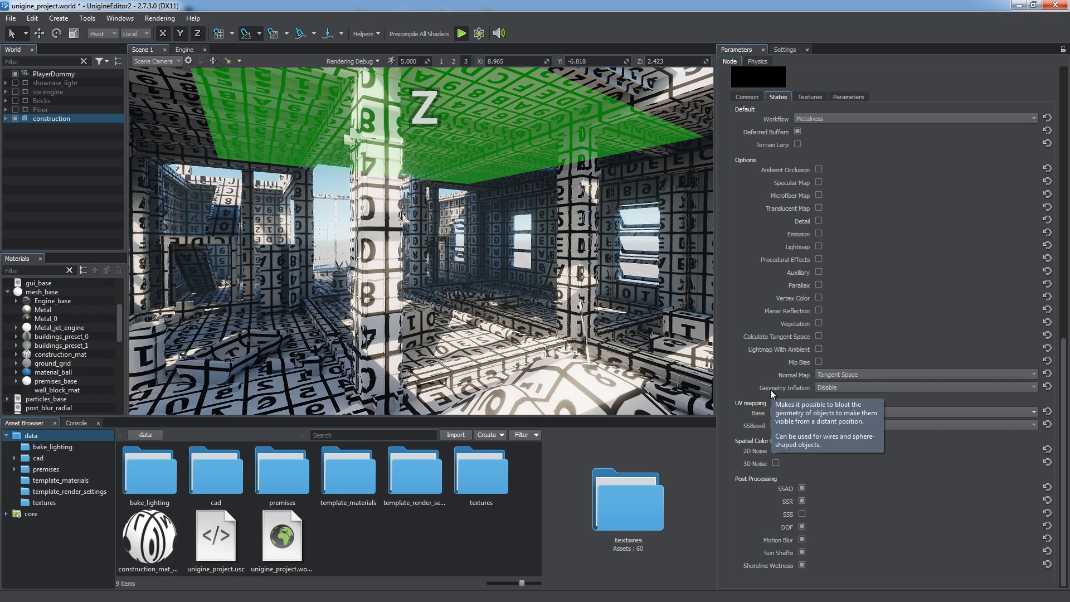
mouse_move(671, 282)
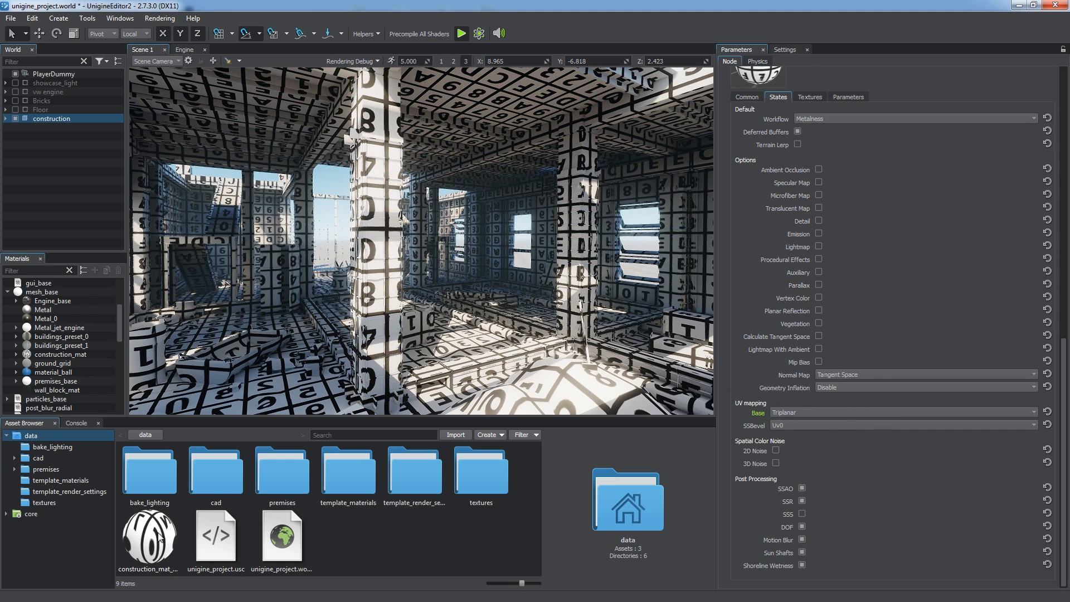
left_click(914, 413)
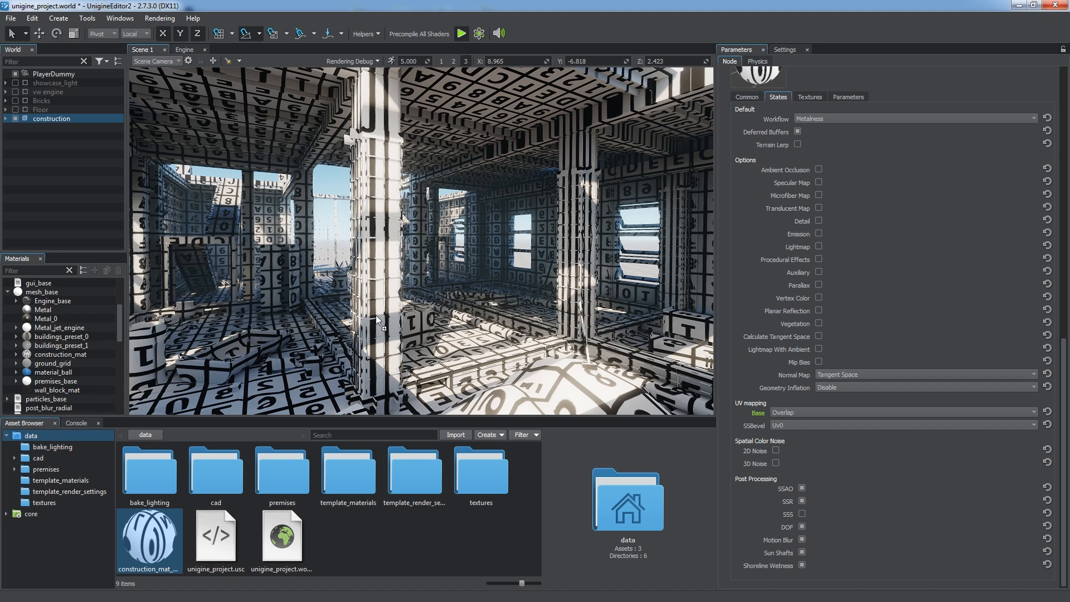
left_click(918, 412)
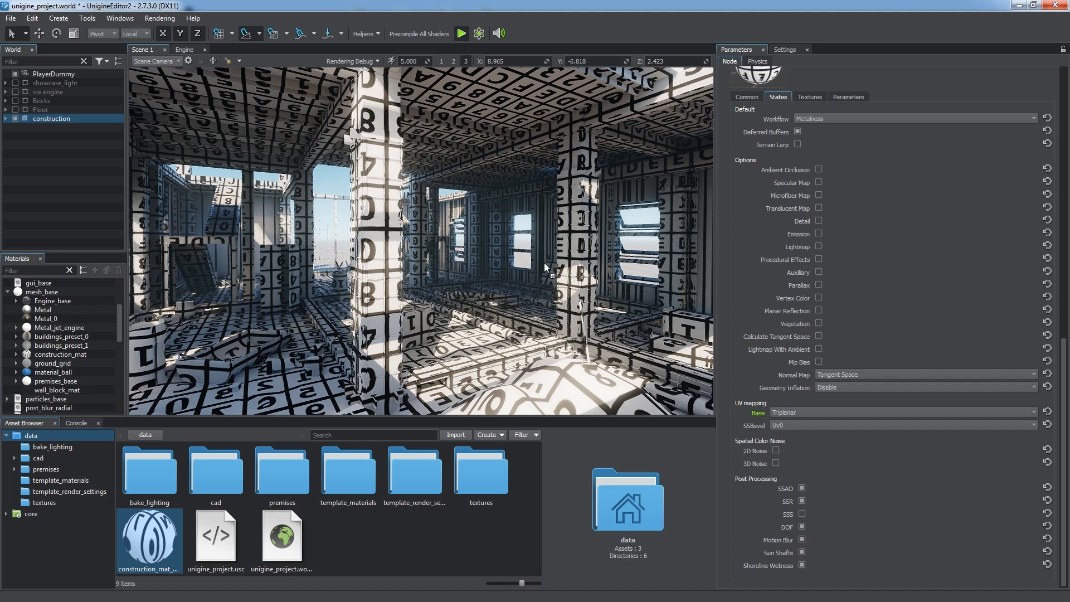
left_click(915, 412)
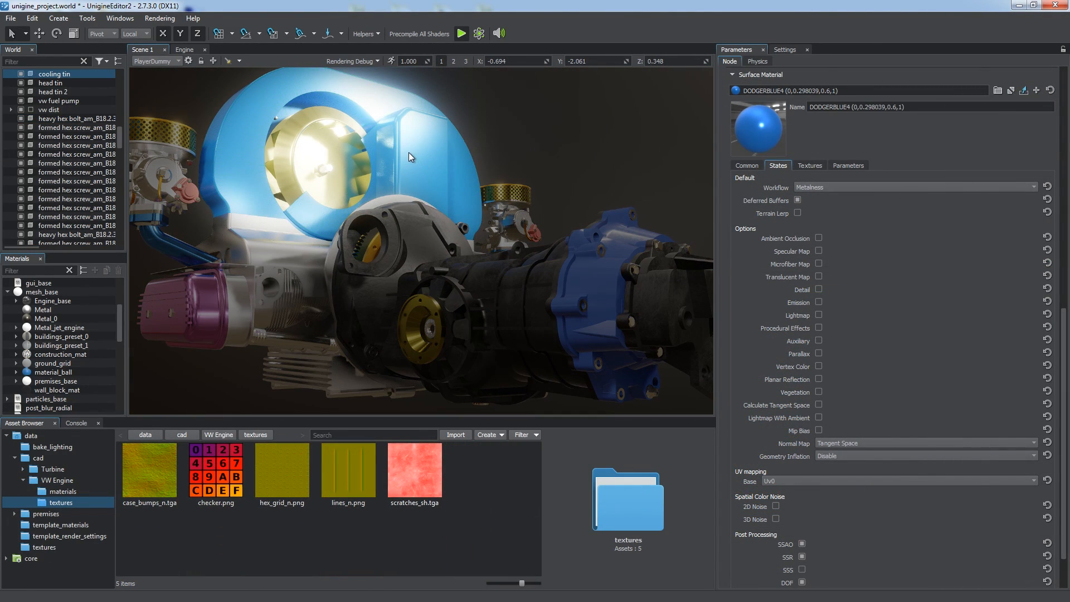
Step: Enable DODGERBLUE4's hexagon texture with Triplanar UV mapping and review its UV Transform and Triplanar Blend
left_click(809, 165)
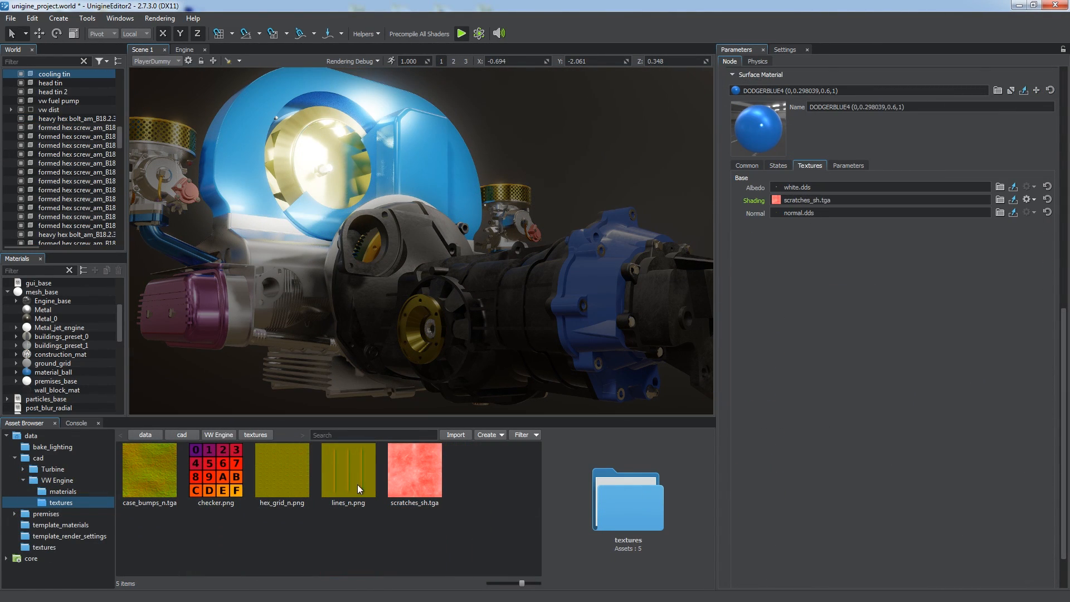
left_click(777, 164)
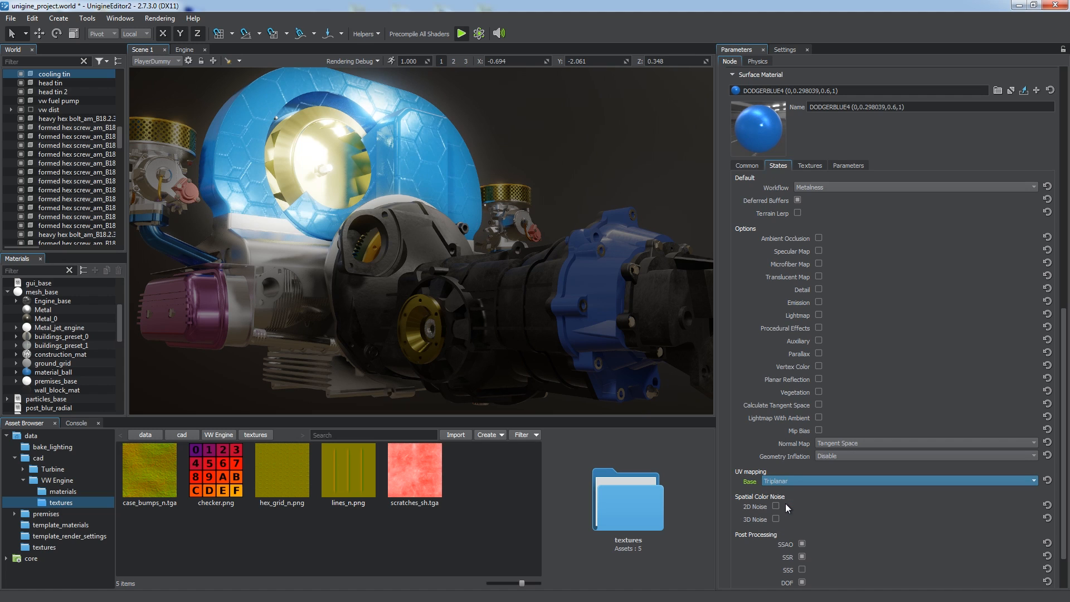
left_click(848, 165)
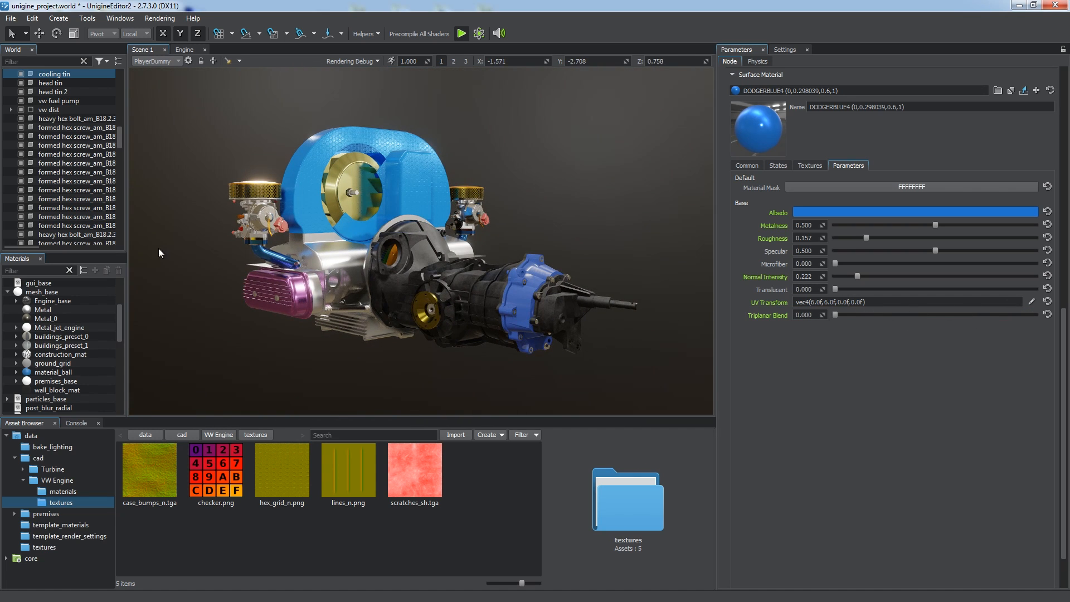
left_click(52, 301)
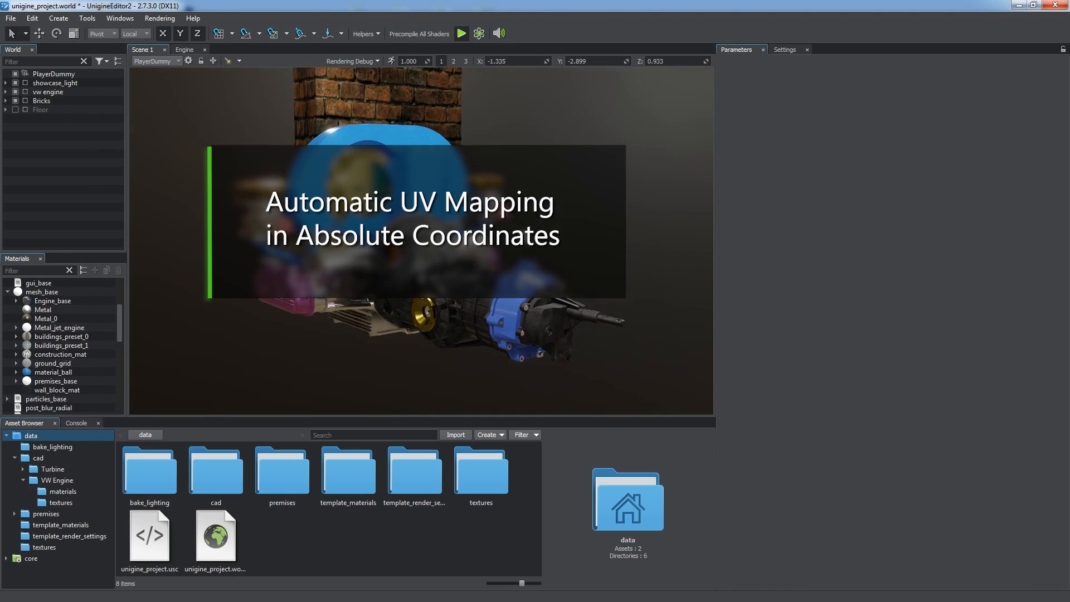
Step: Show the Bricks walls with Triplanar World mapping and UV Transform scale about 0.628/0.622
left_click(52, 109)
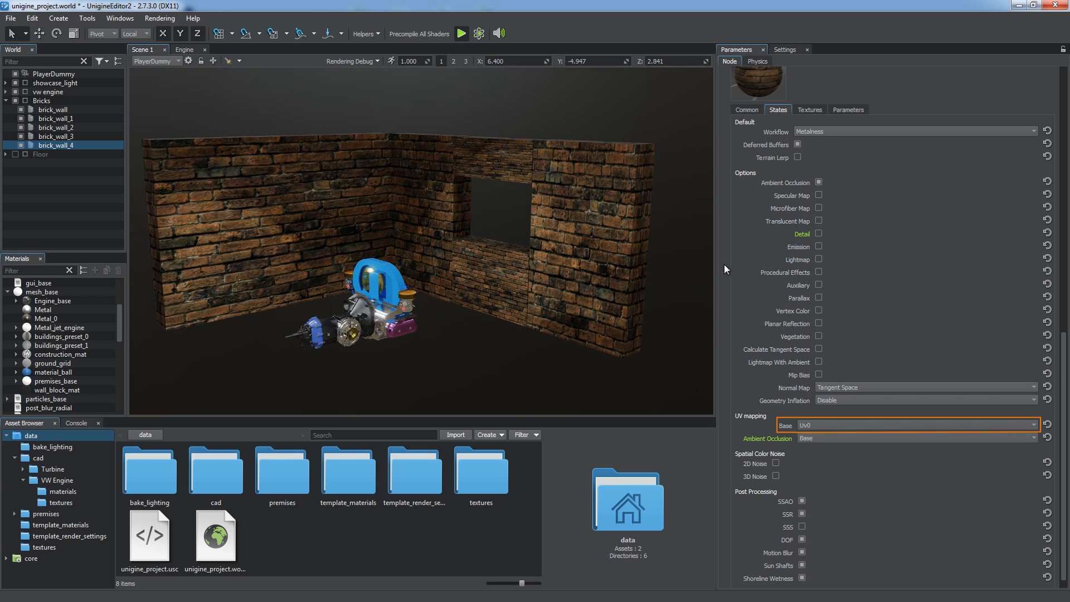
left_click(917, 425)
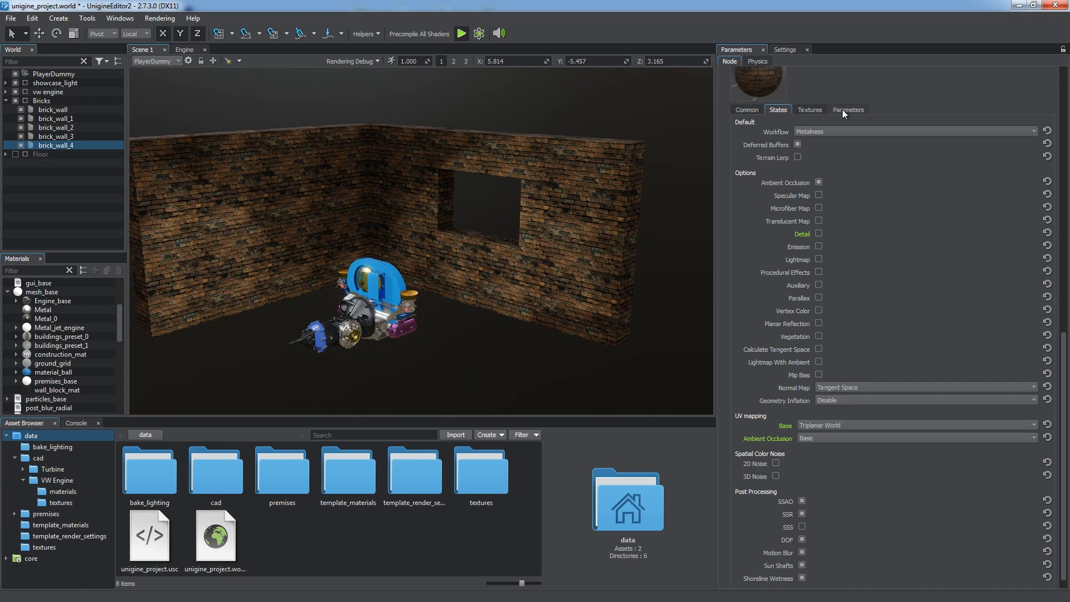
left_click(847, 109)
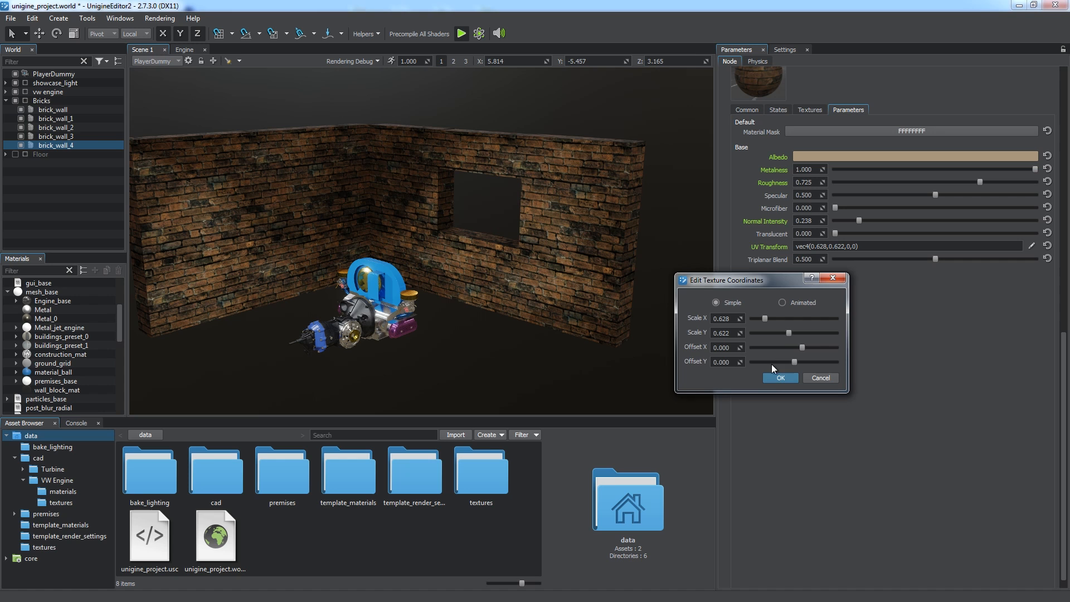
left_click(778, 378)
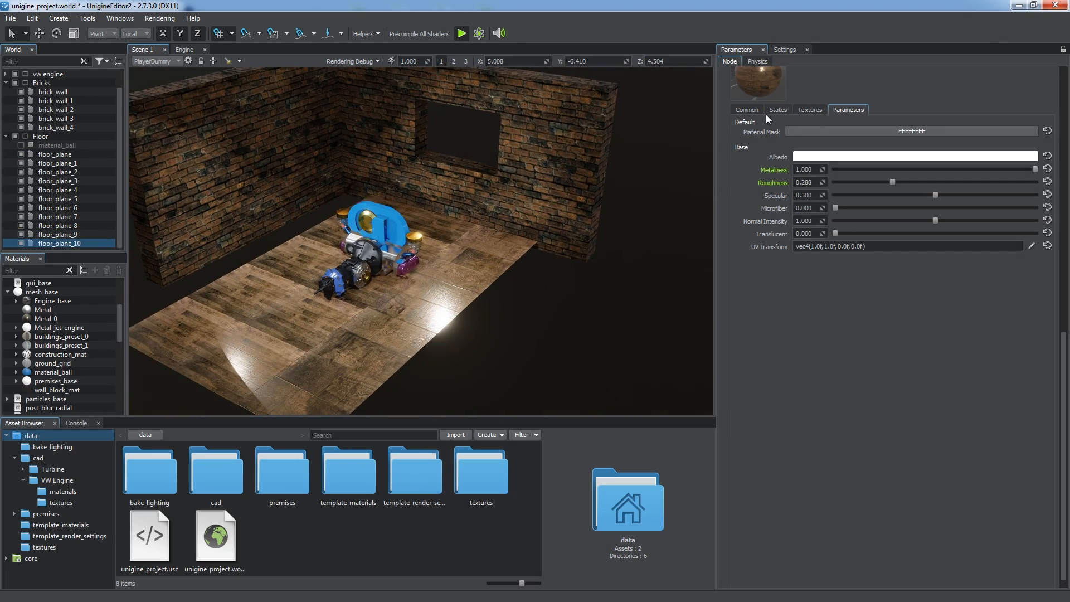
Step: Enable the floor planes with Overlap World mapping and UV Transform scale 0.736/0.664
left_click(777, 110)
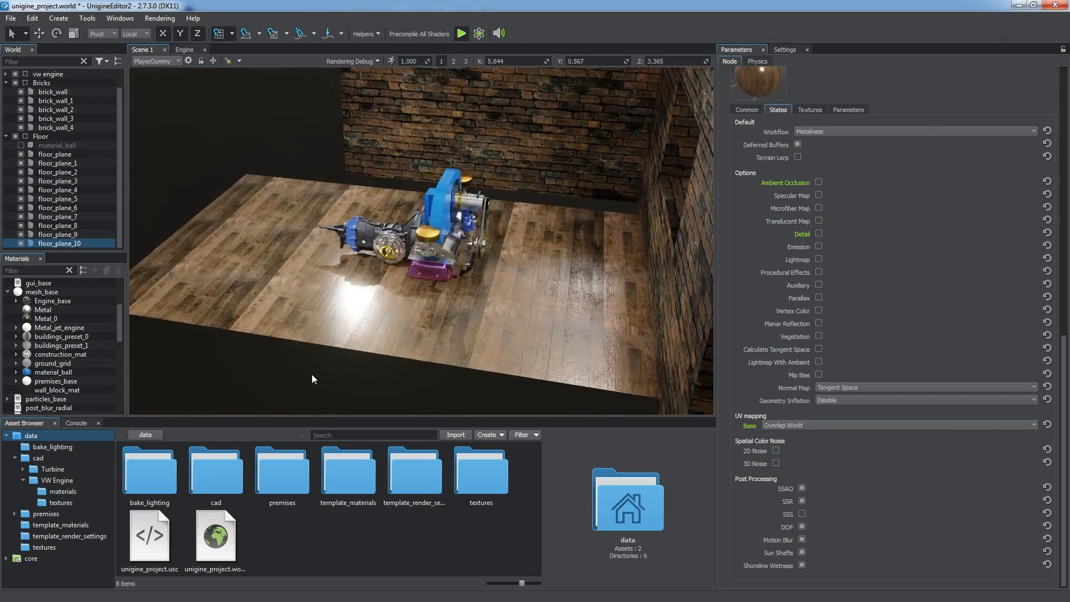
left_click(848, 109)
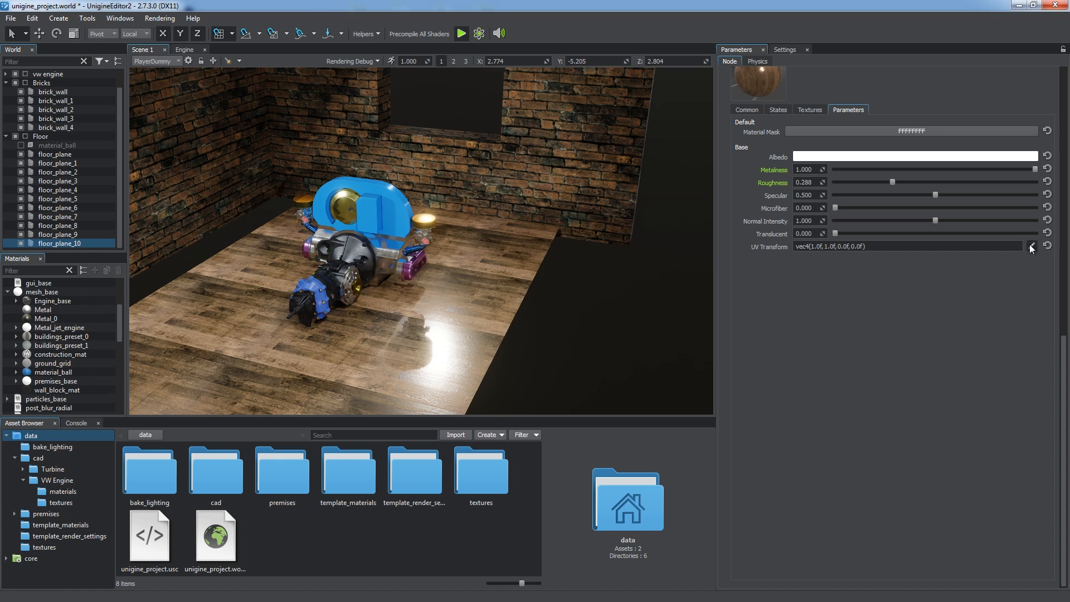
left_click(1030, 247)
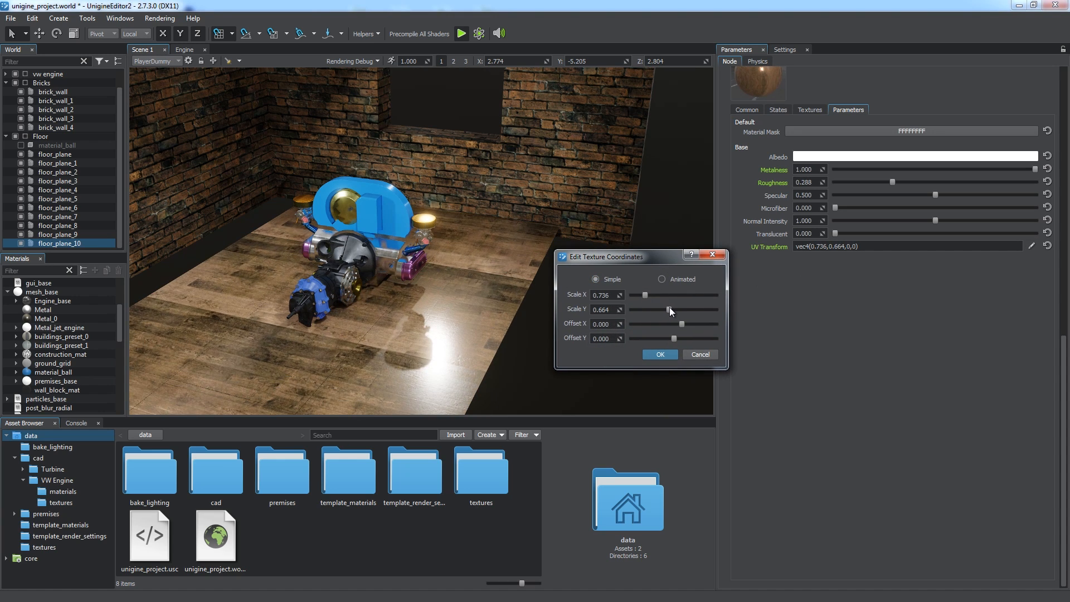
left_click(658, 354)
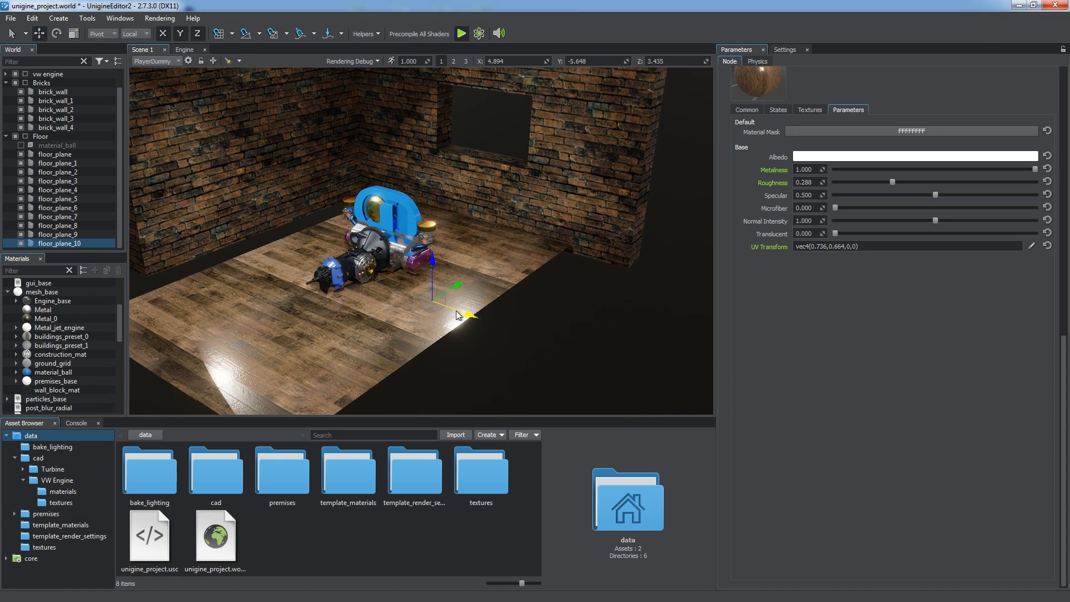
left_click(56, 82)
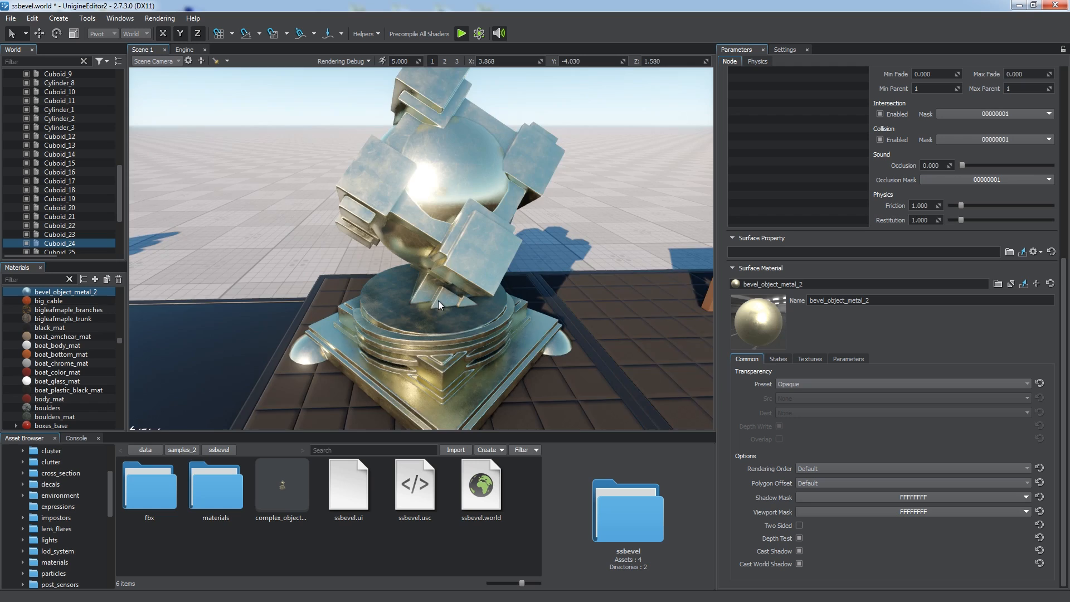
Step: Set the runtime SSBevel Mode to Better Edges and Quality to Ultra
left_click(783, 49)
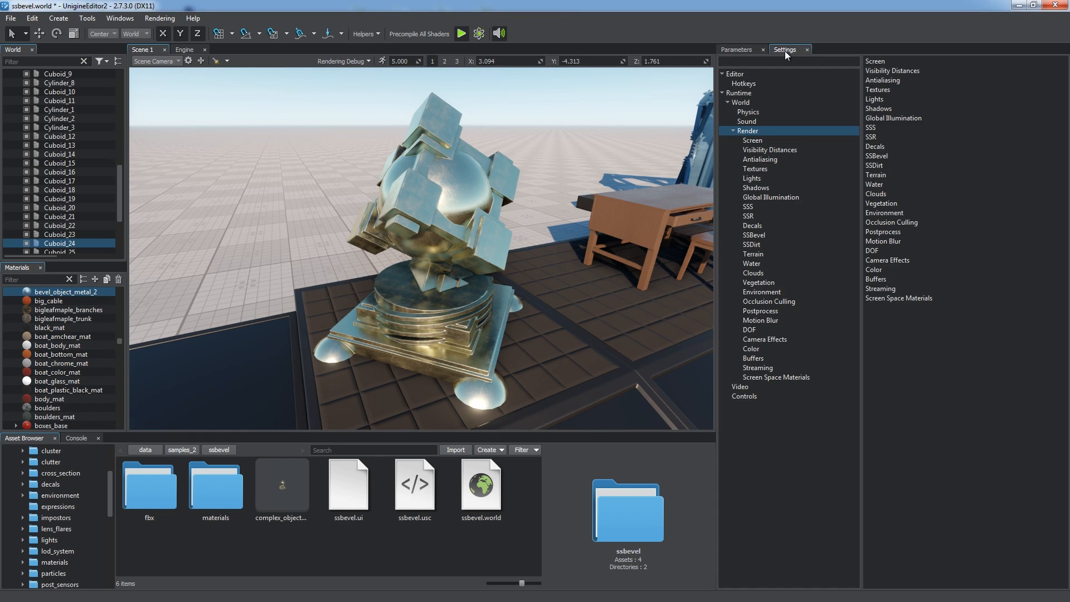
left_click(753, 234)
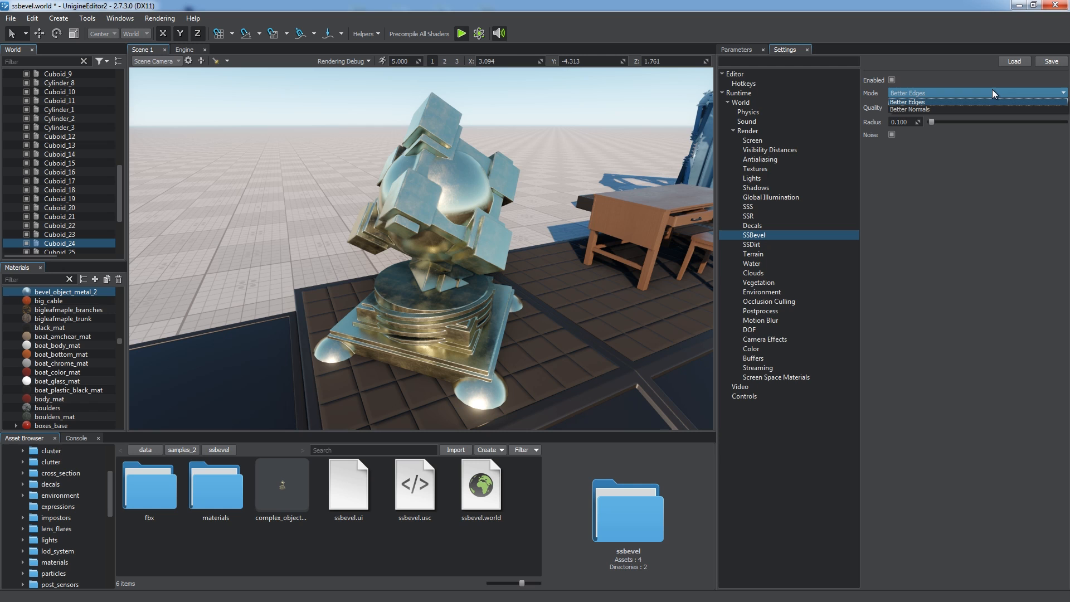
left_click(736, 49)
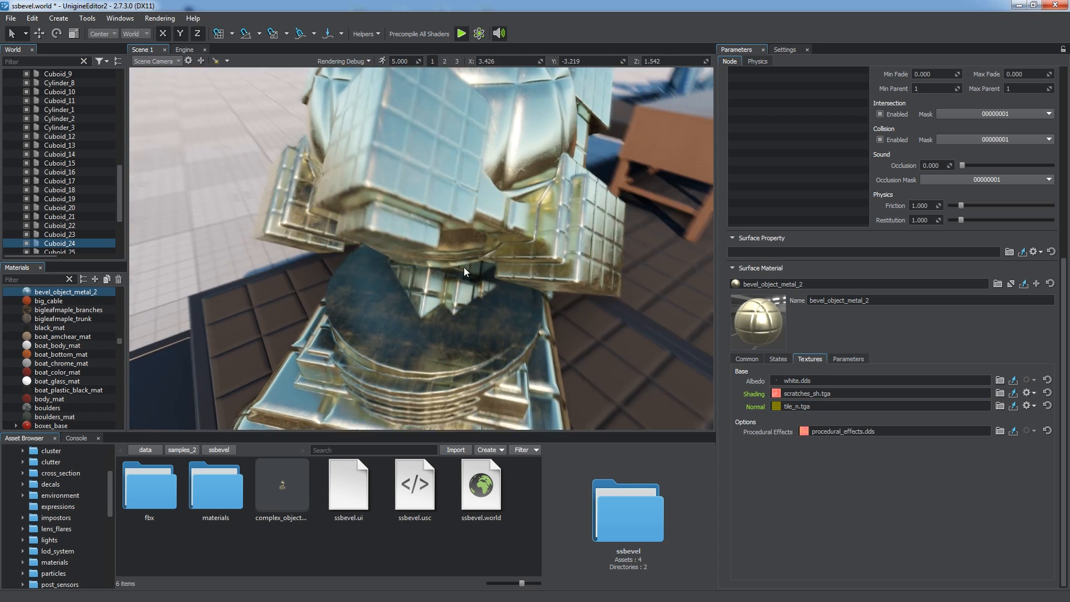
left_click(784, 49)
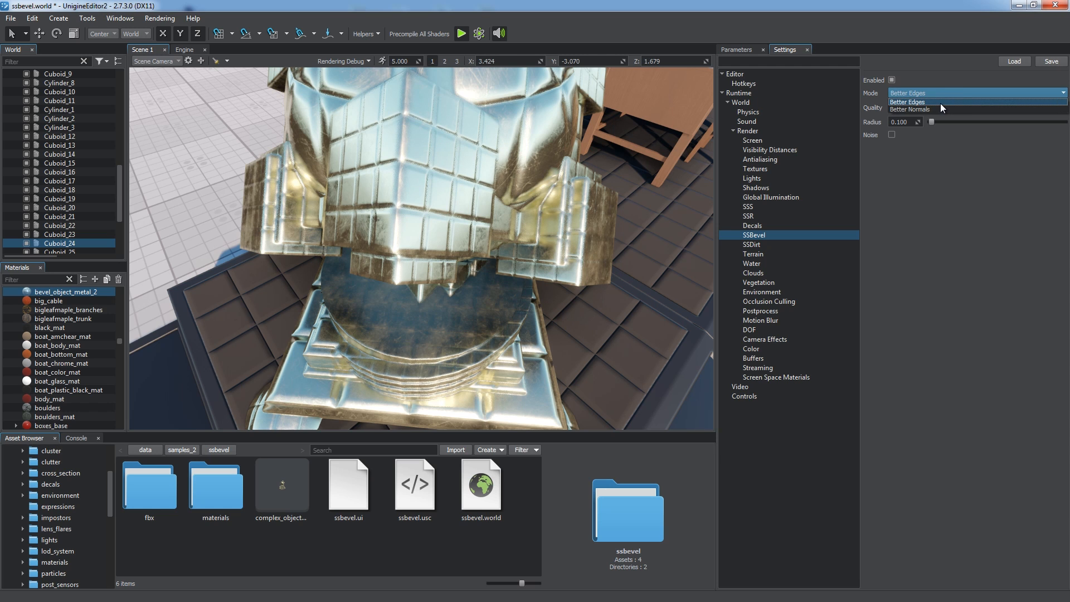
left_click(908, 109)
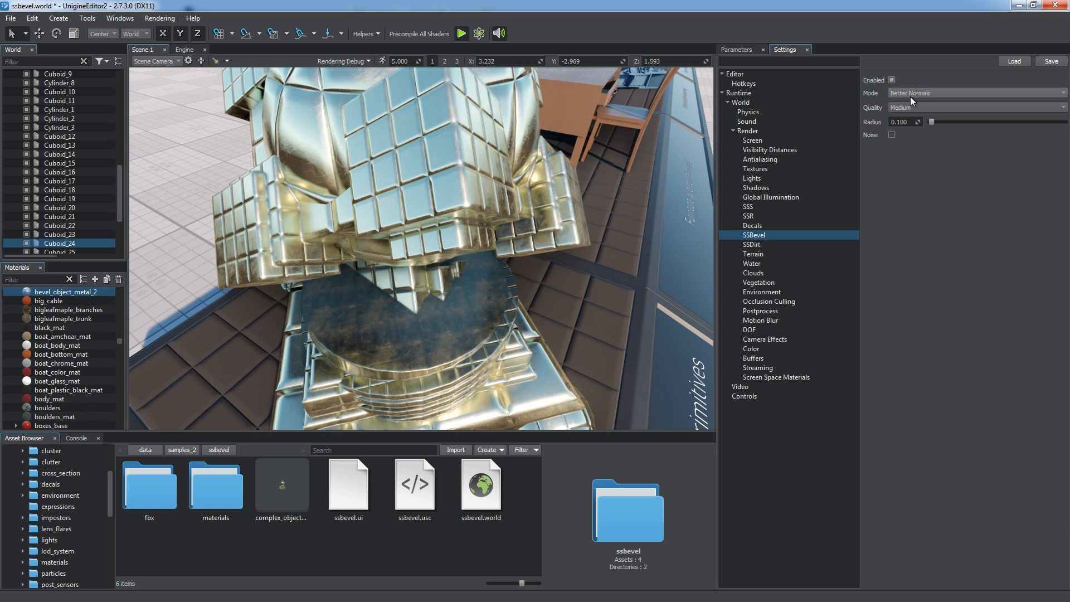
left_click(975, 92)
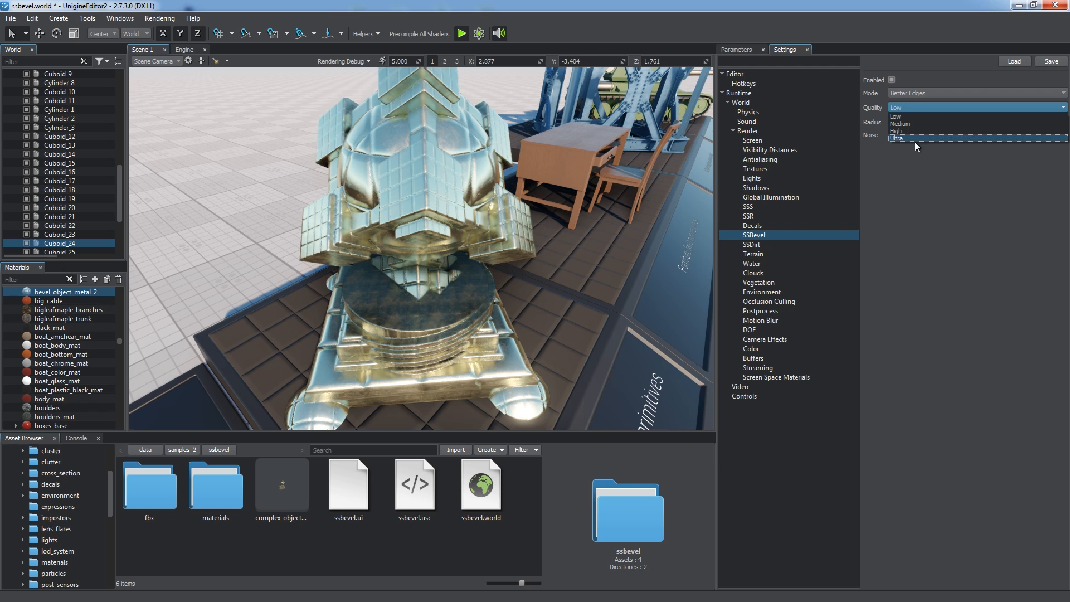
left_click(897, 138)
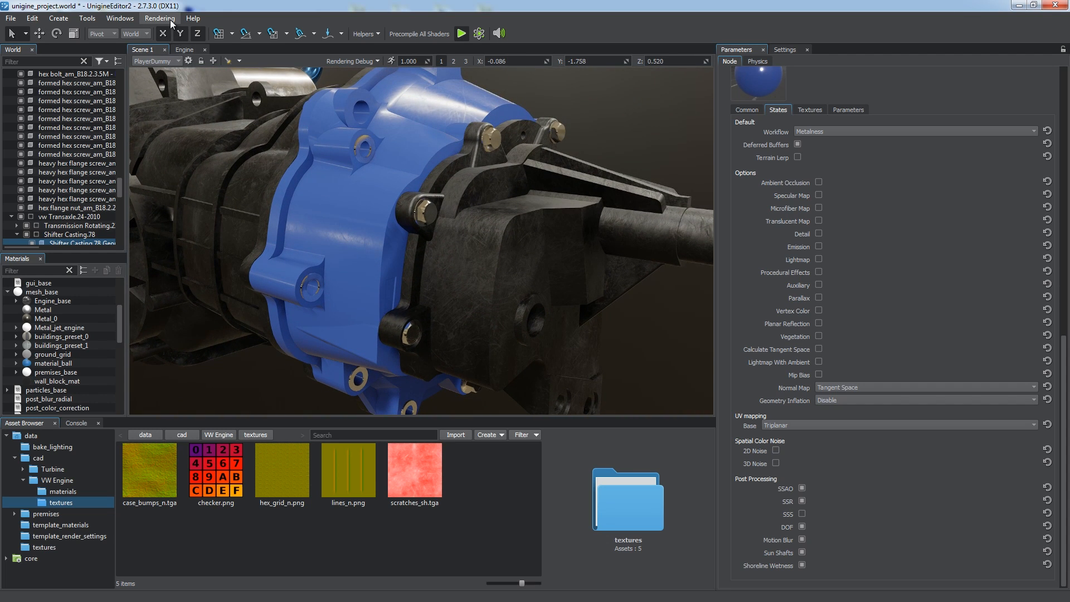
Step: Select Engine_base and tick Procedural Effects and SSBevel in its States
left_click(160, 18)
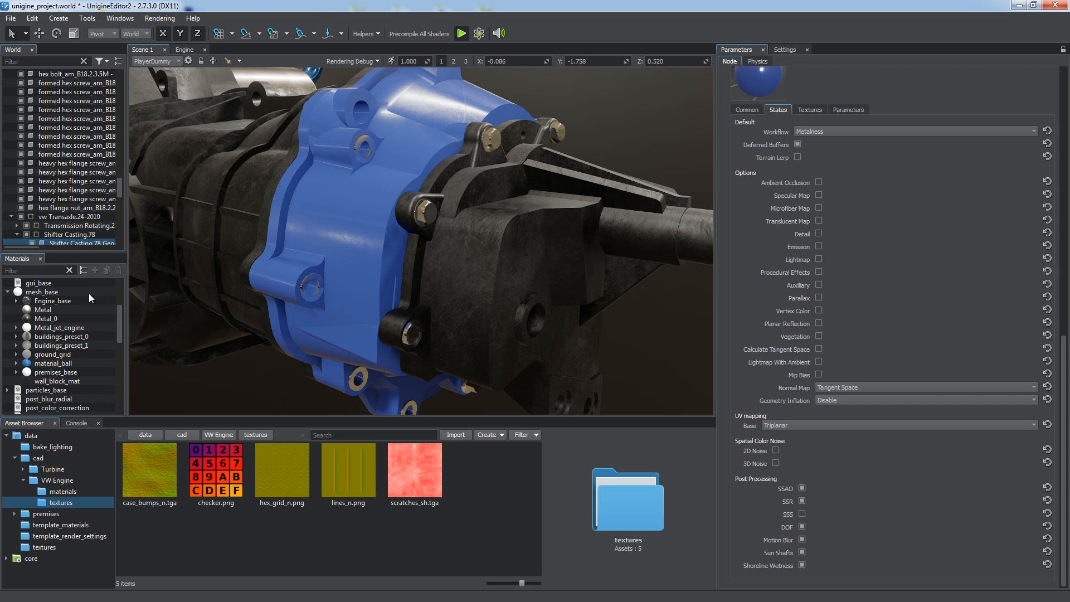
left_click(53, 300)
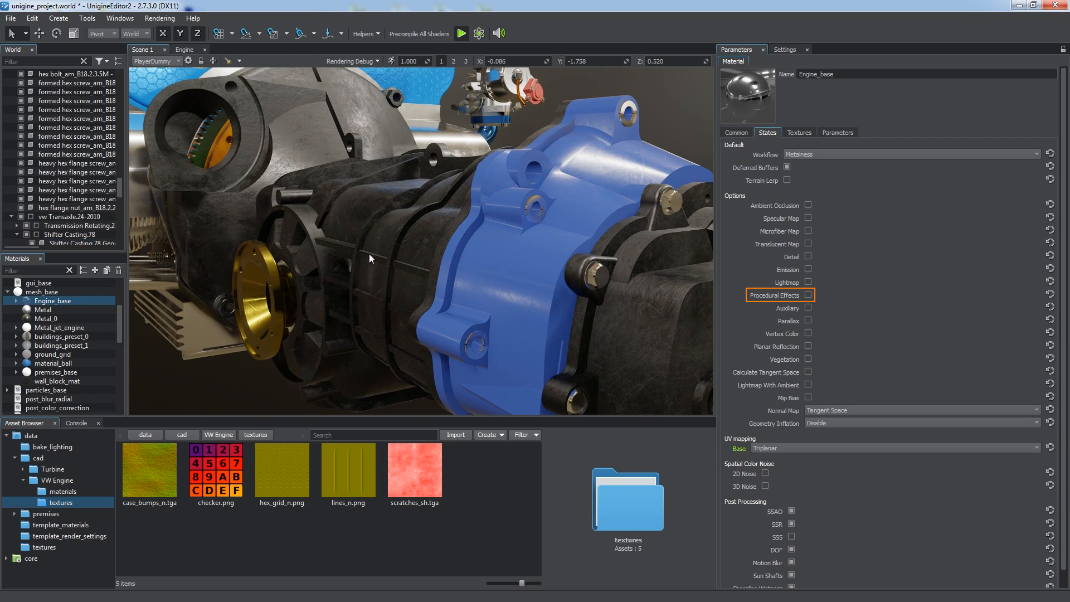
left_click(808, 295)
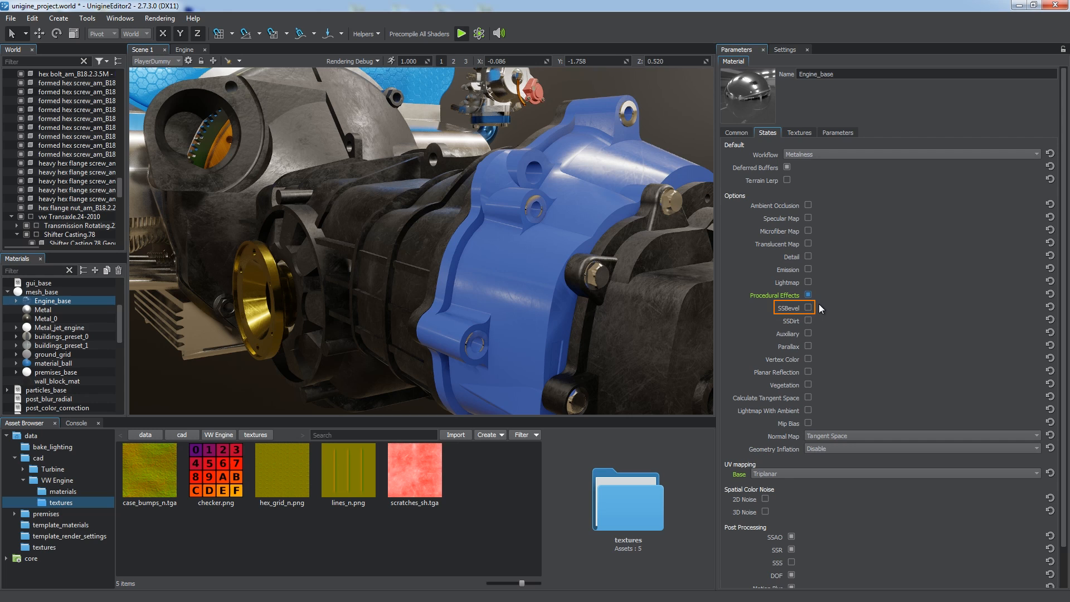
left_click(807, 307)
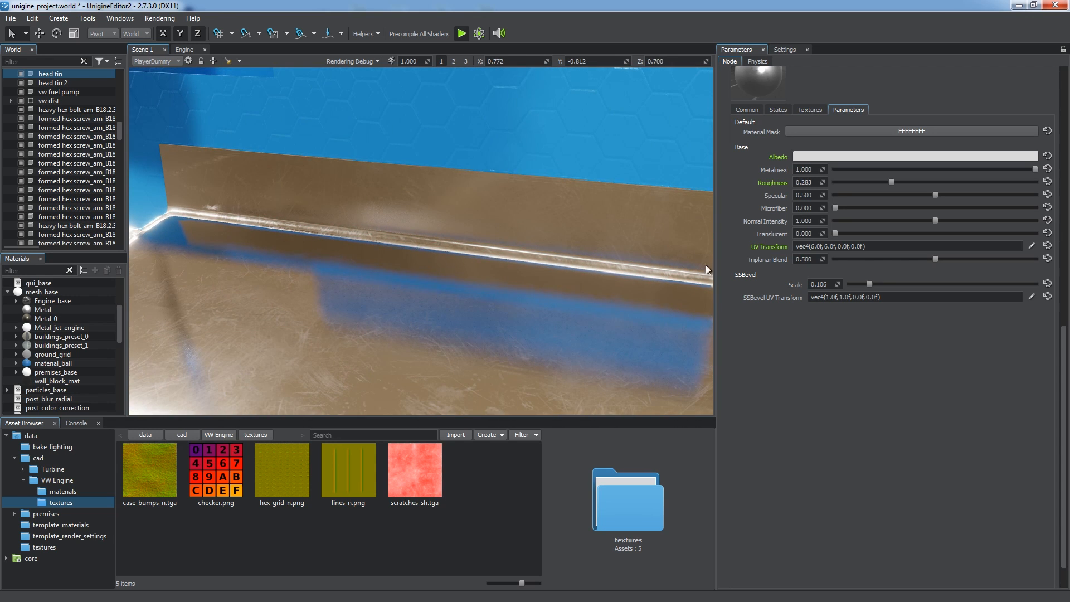
Step: Give Engine_base's bevel Triplanar mapping, scale 0.329 and vertically stretched UV Transform
left_click(809, 110)
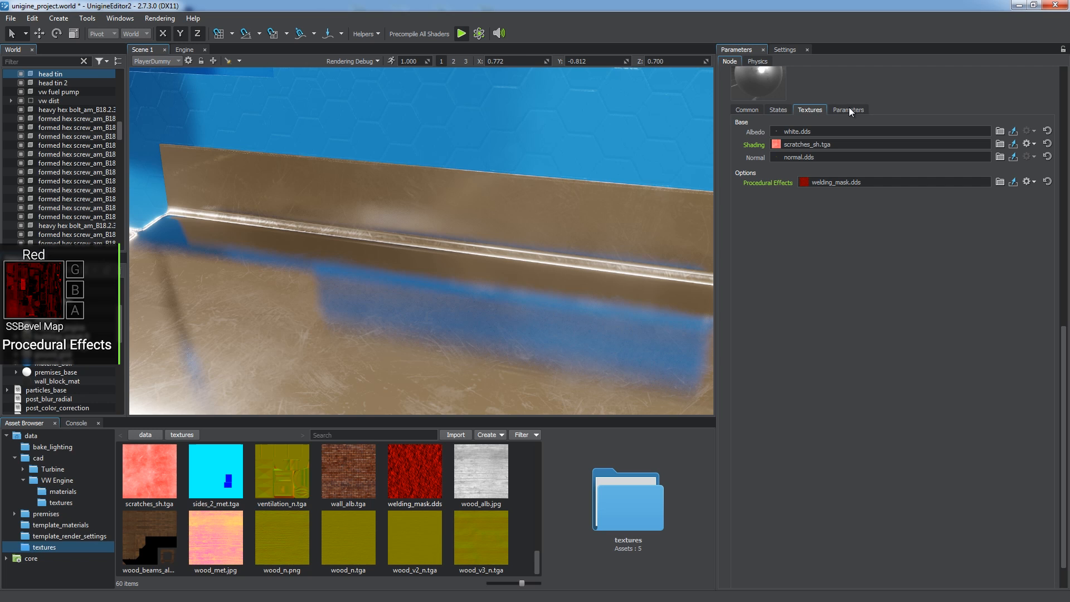
left_click(777, 109)
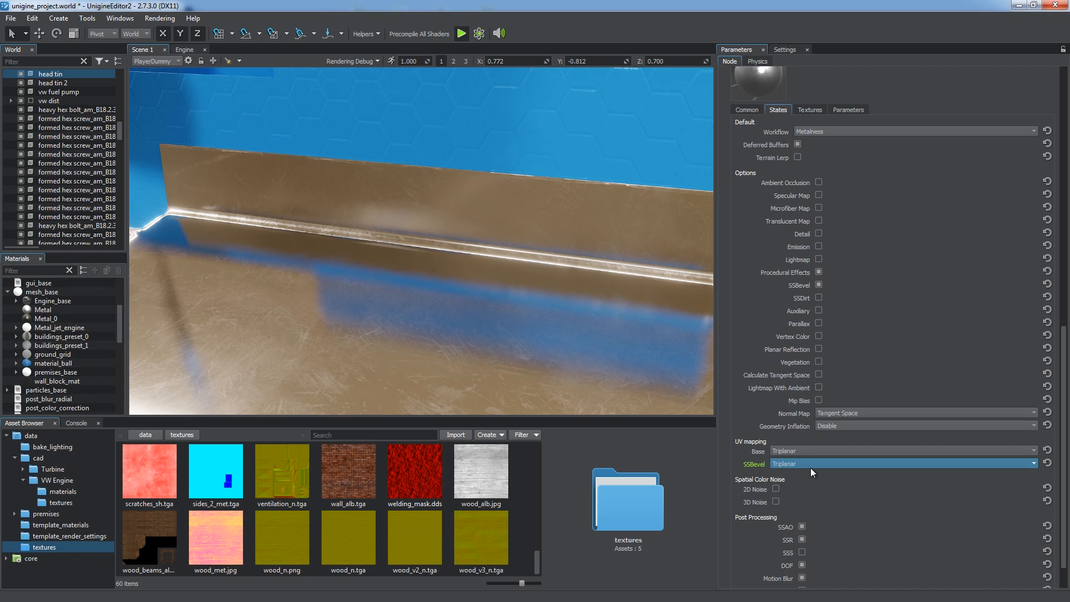
left_click(847, 109)
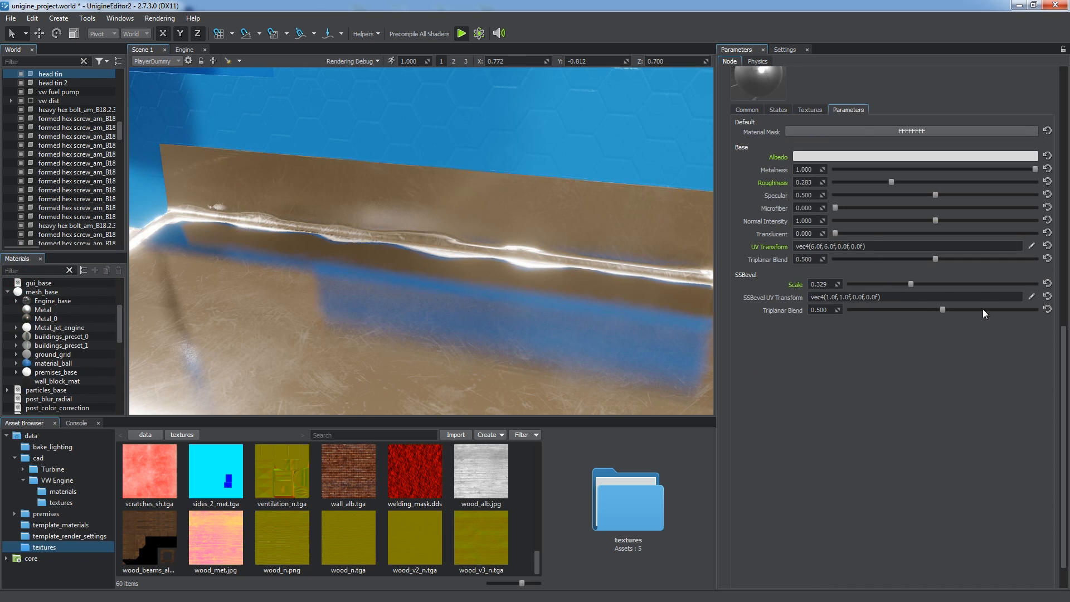
left_click(1030, 245)
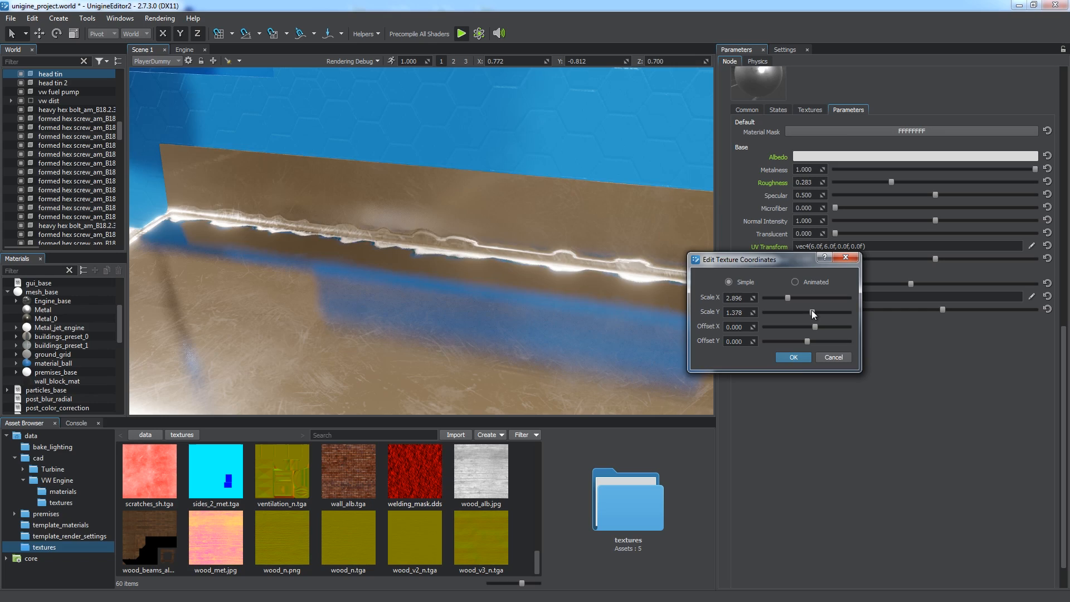
left_click(791, 356)
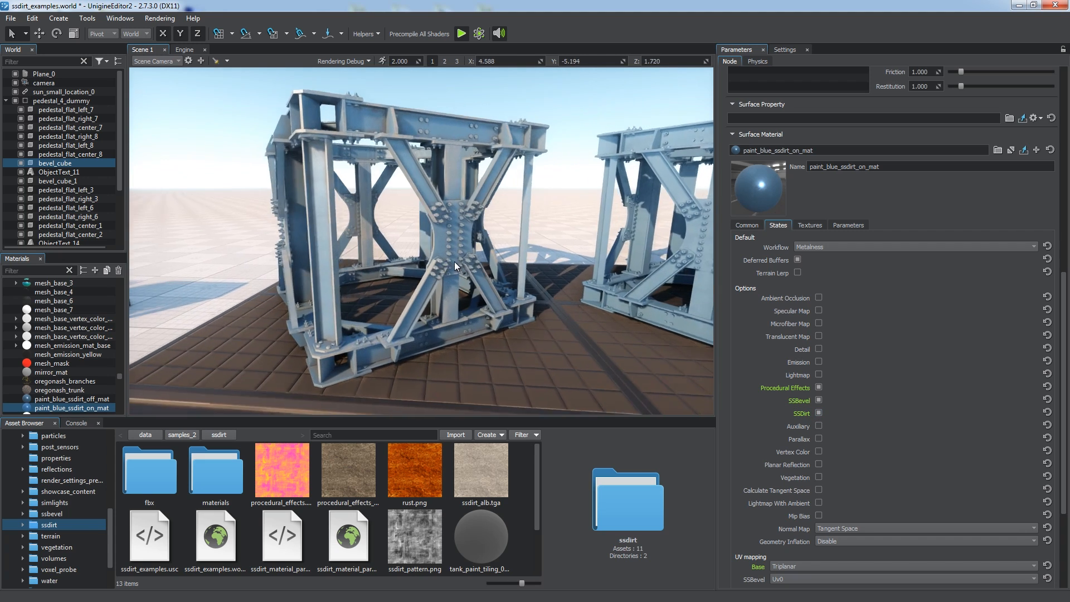
Step: Cycle the Rendering Debug views, including the Specular buffer, on the SSDirt sample scene
left_click(344, 61)
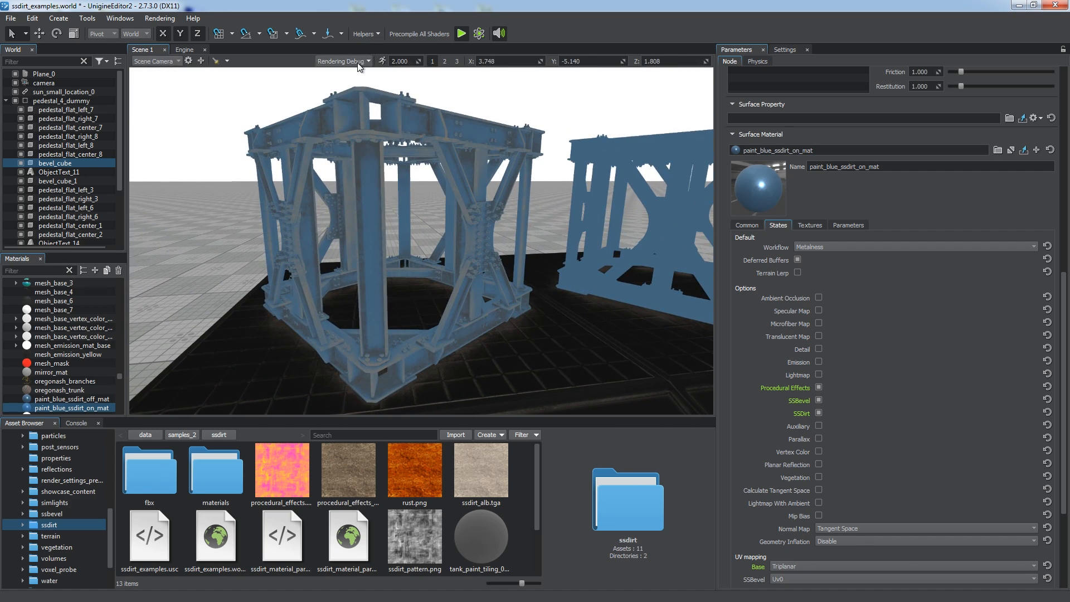
left_click(343, 61)
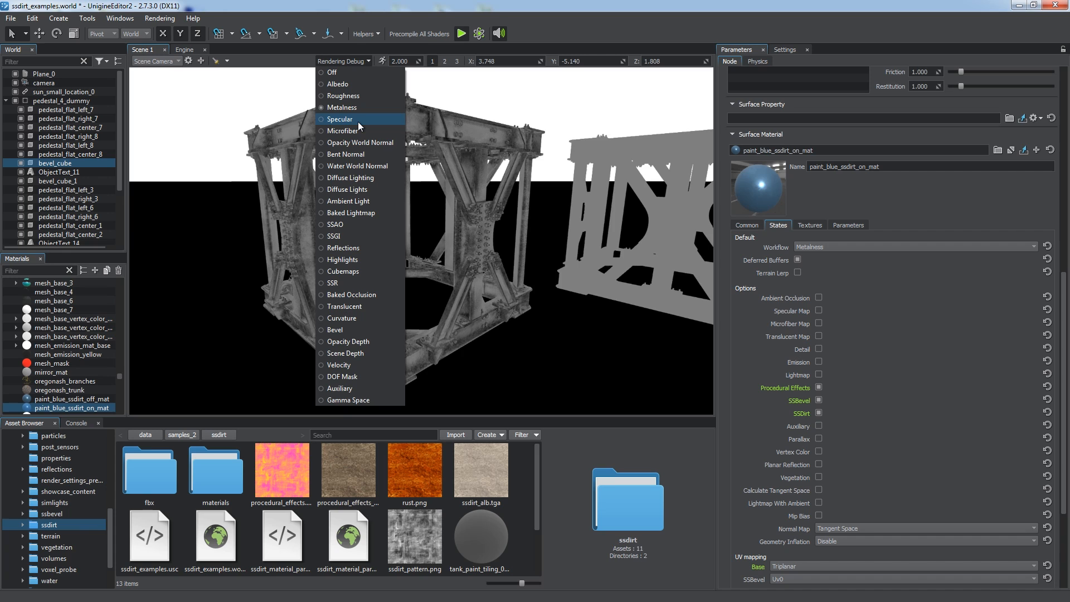
left_click(332, 72)
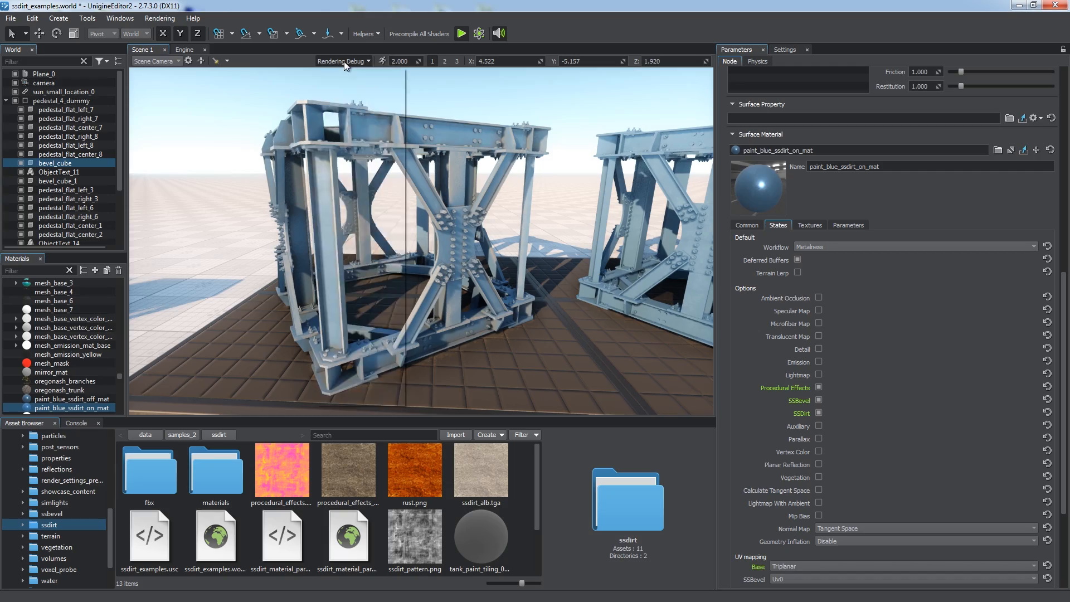
left_click(343, 62)
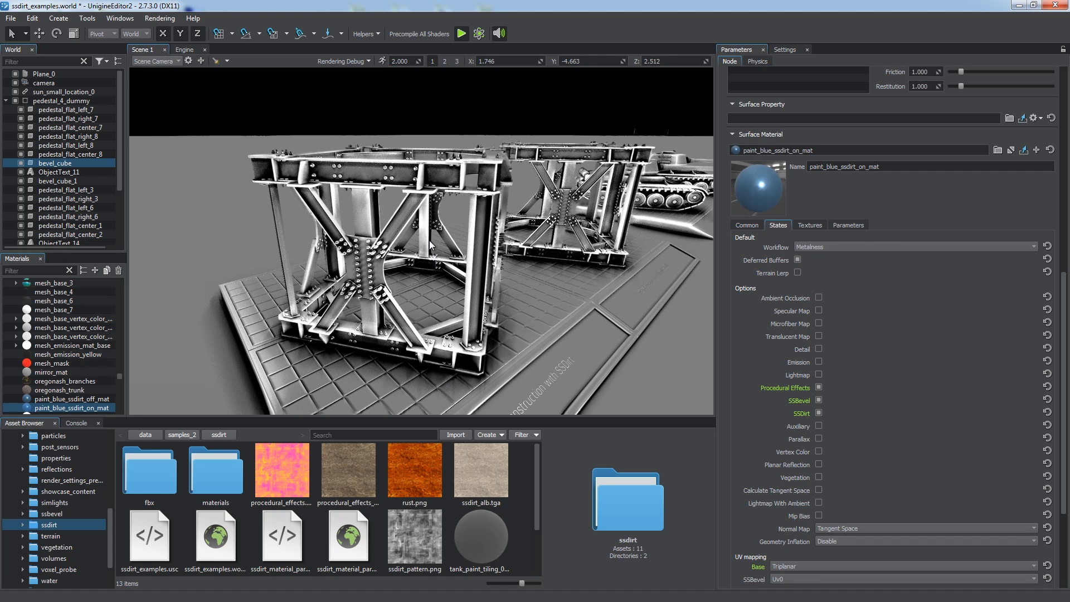
Step: Set the SSDirt render settings to High quality and Full resolution
left_click(784, 49)
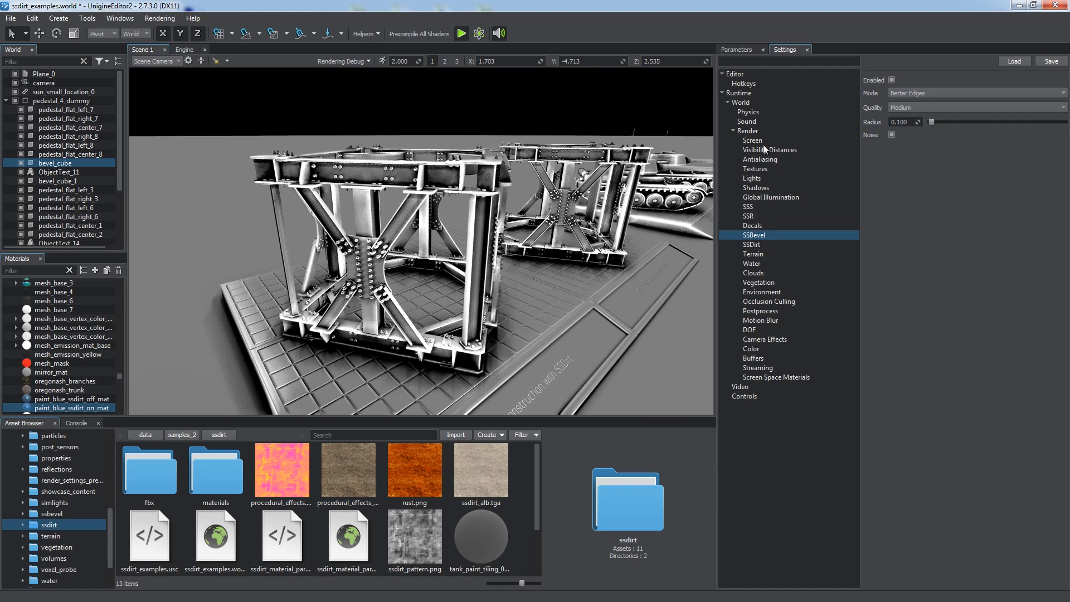
left_click(751, 244)
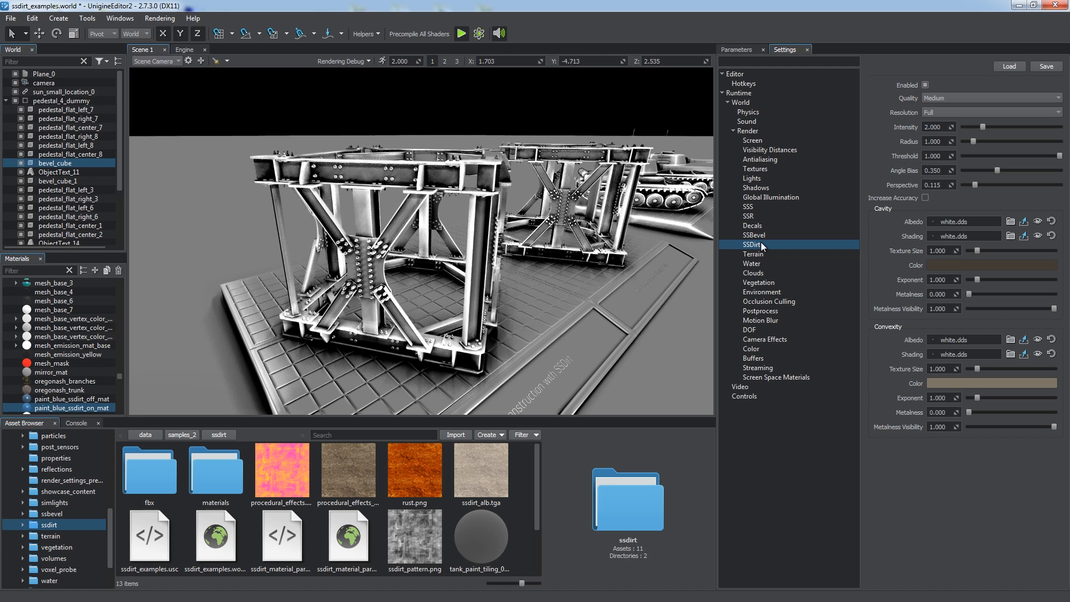
left_click(982, 97)
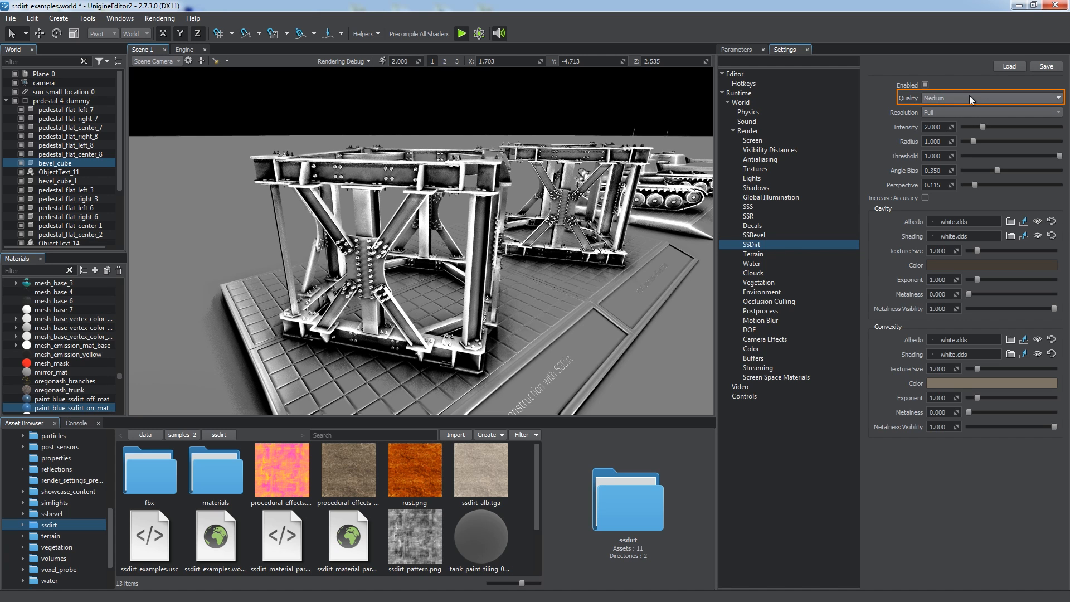
left_click(979, 112)
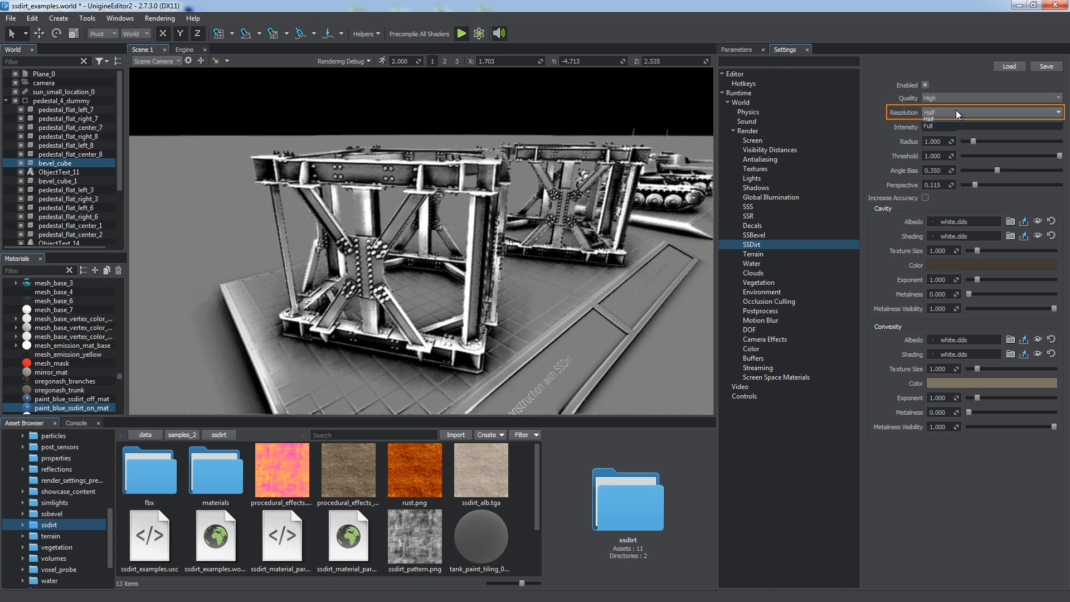
left_click(927, 127)
type("bill")
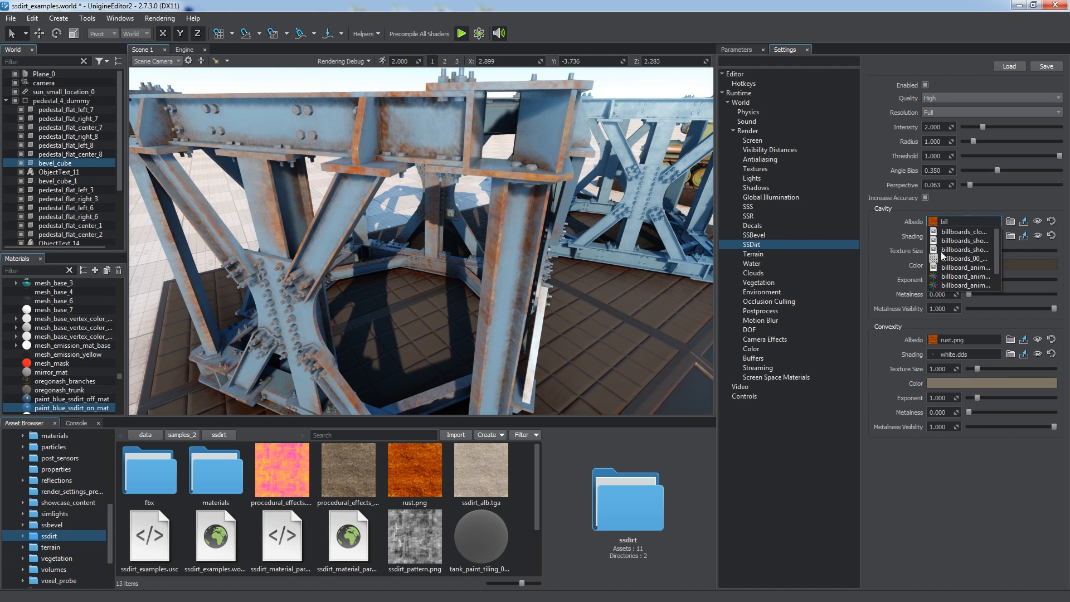
Step: Reset SSDirt Cavity and Convexity Albedo to white.dds, then load unigine_project.world
left_click(963, 258)
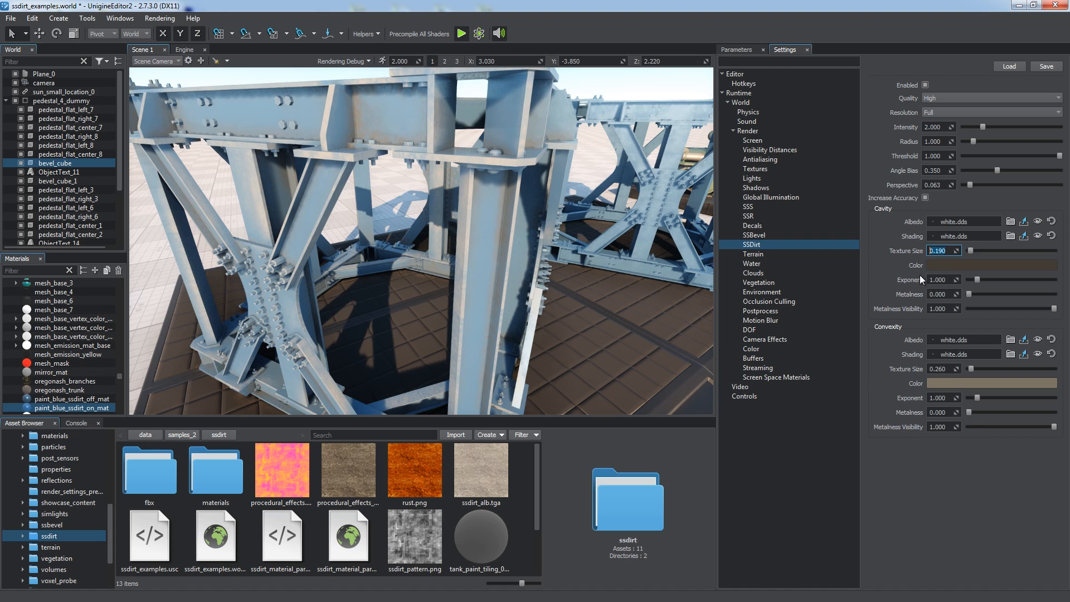
left_click(981, 264)
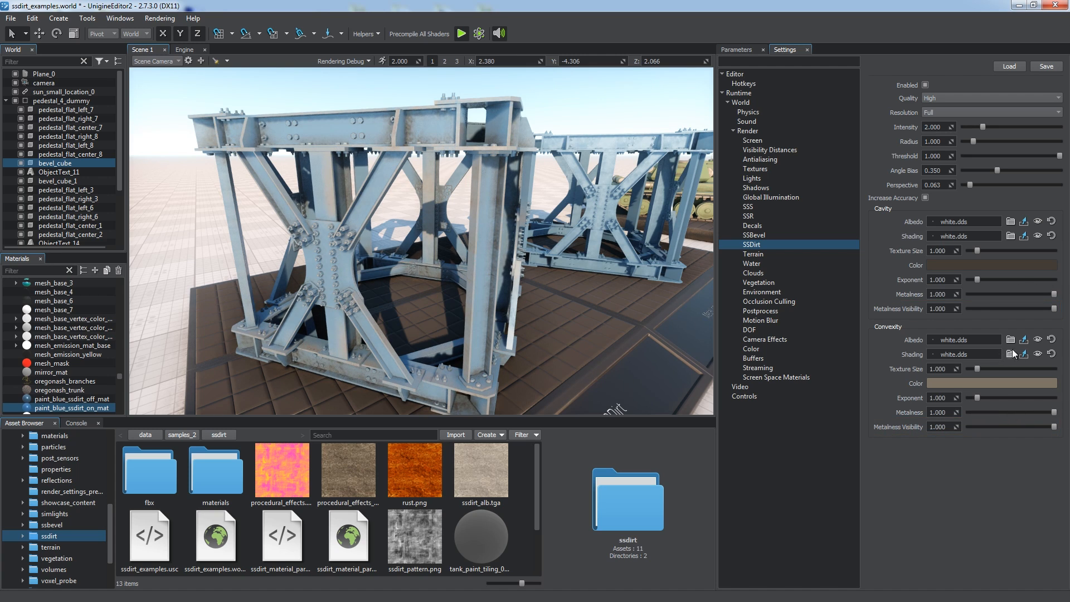
left_click(344, 61)
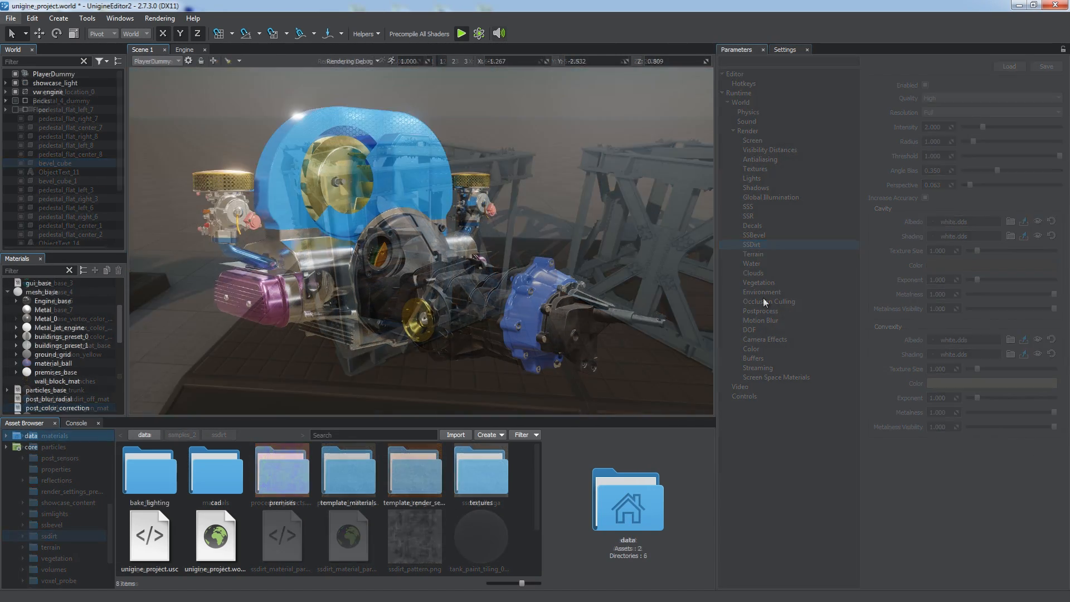
Step: Enable SSDirt on the Engine_base material and view its texture slots
left_click(159, 18)
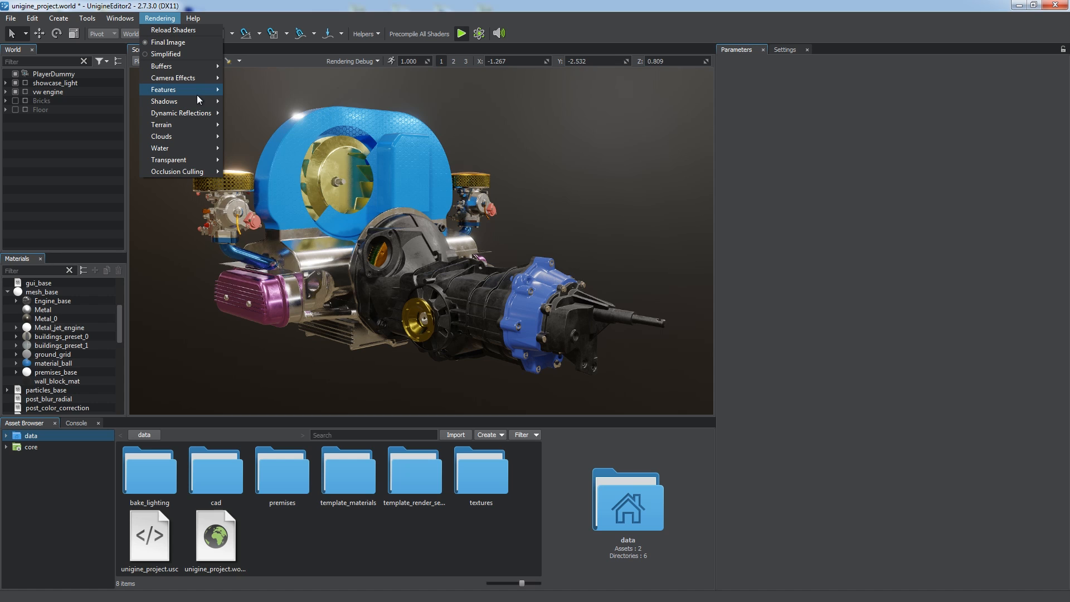
left_click(282, 149)
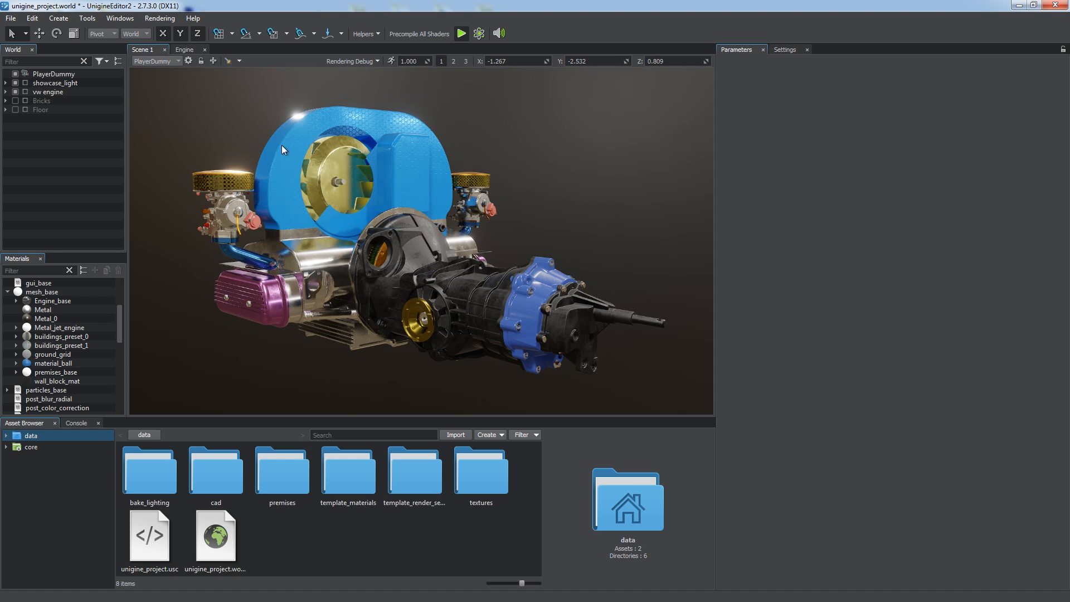
left_click(52, 300)
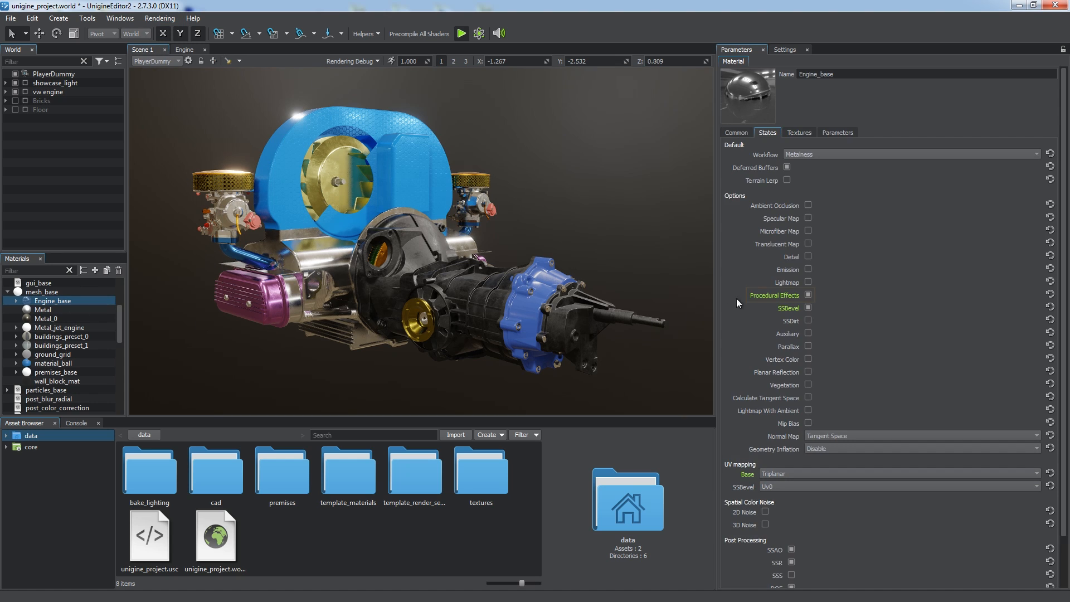
left_click(808, 321)
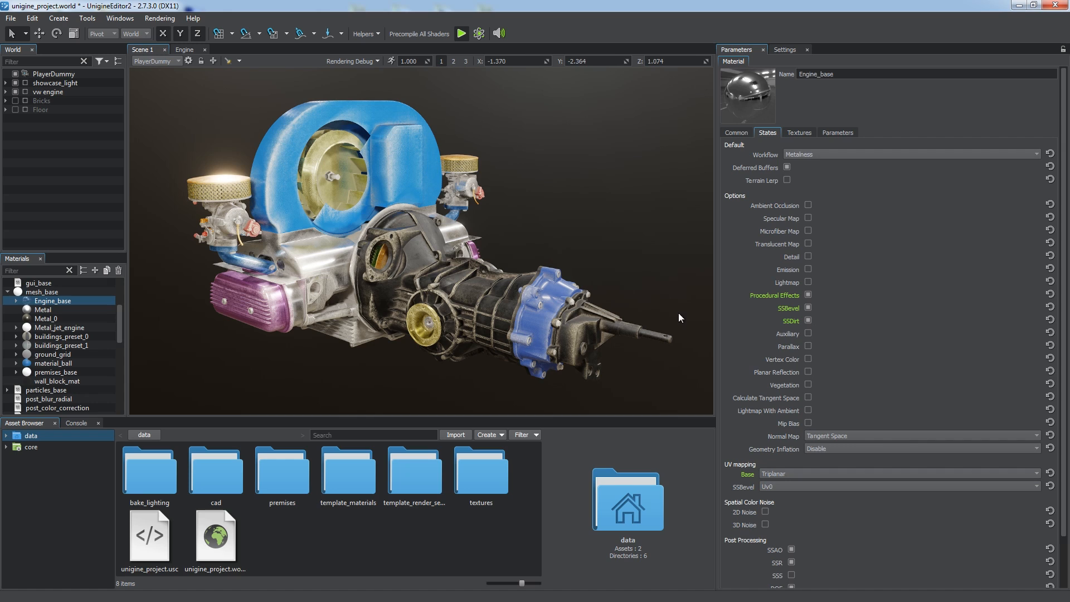
left_click(798, 133)
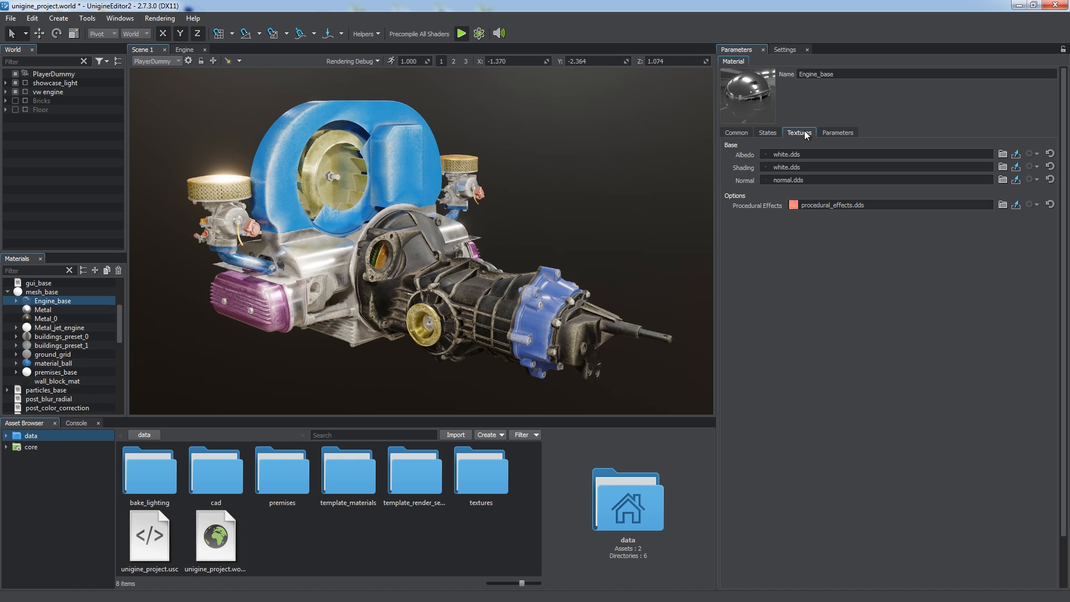
mouse_move(846, 137)
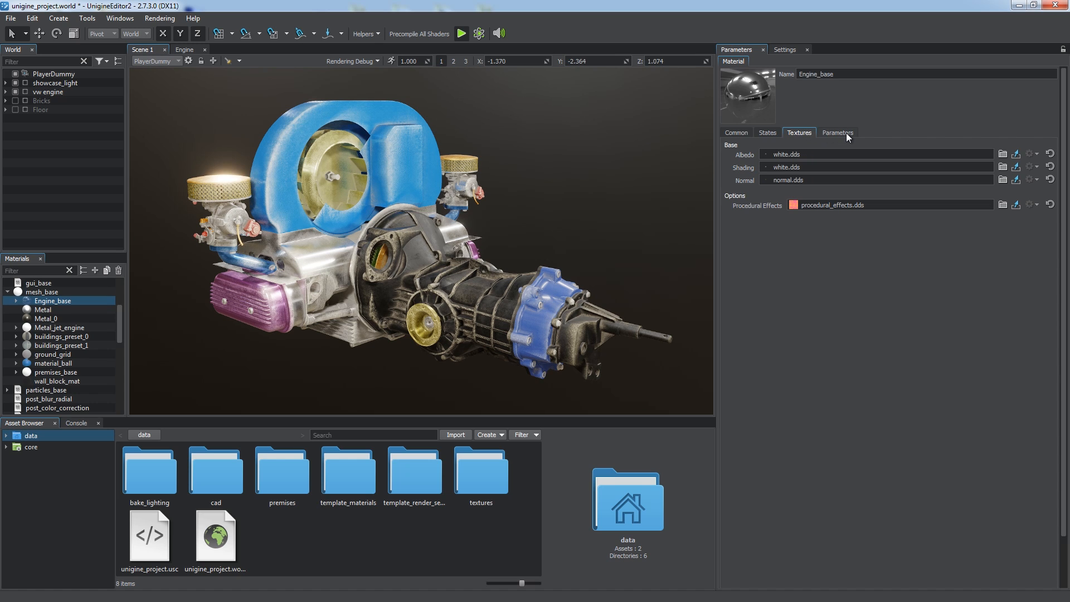
Step: Reset Engine_base's SSDirt Convexity Scale to 1.0 and bring up floor_plane_10's material states
left_click(837, 133)
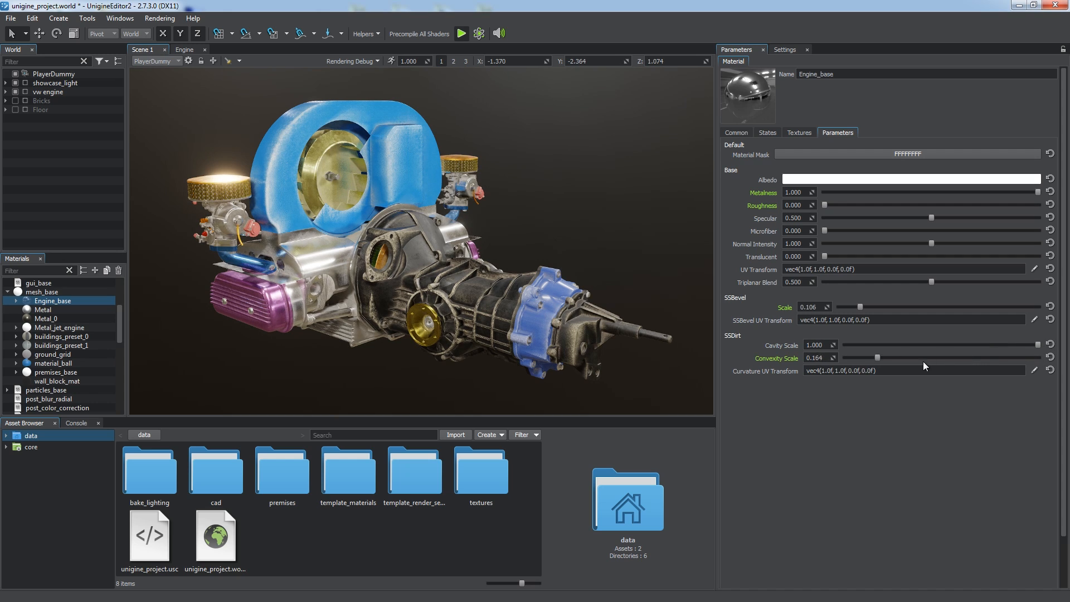
left_click(1050, 358)
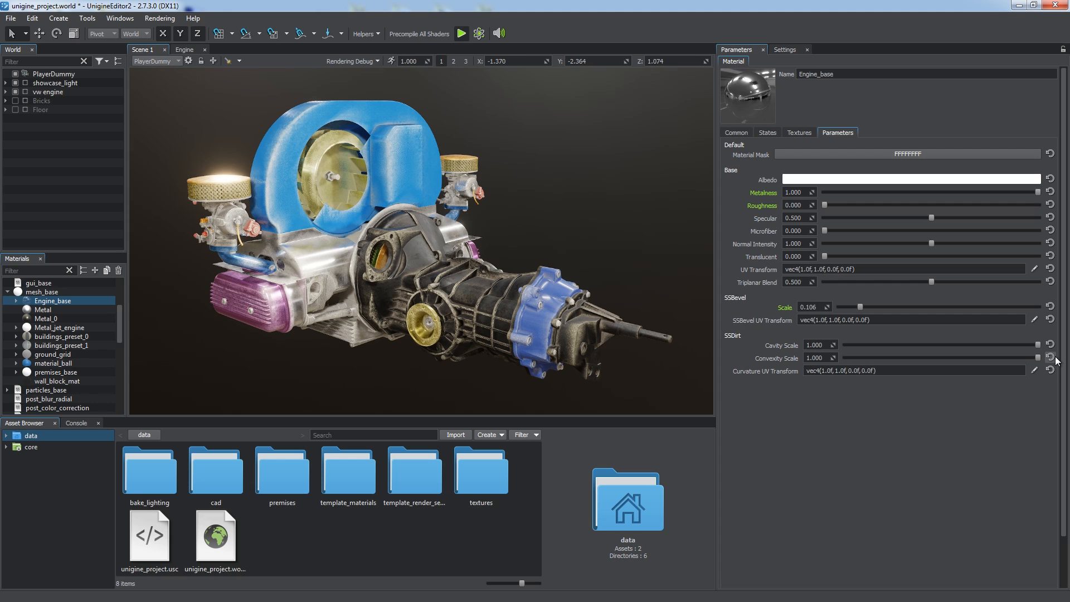
mouse_move(1051, 357)
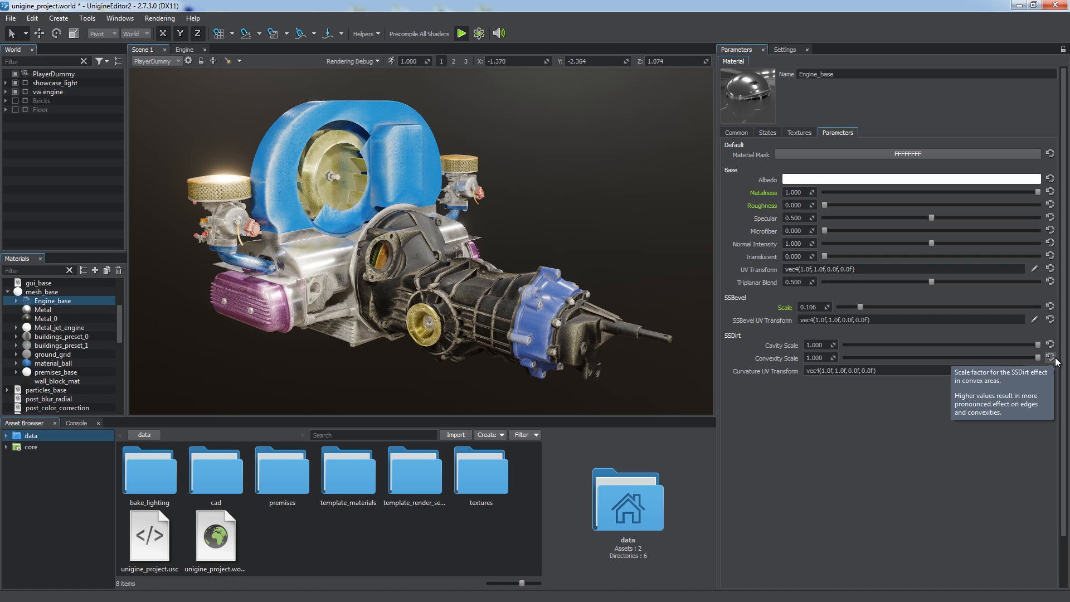
mouse_move(850, 129)
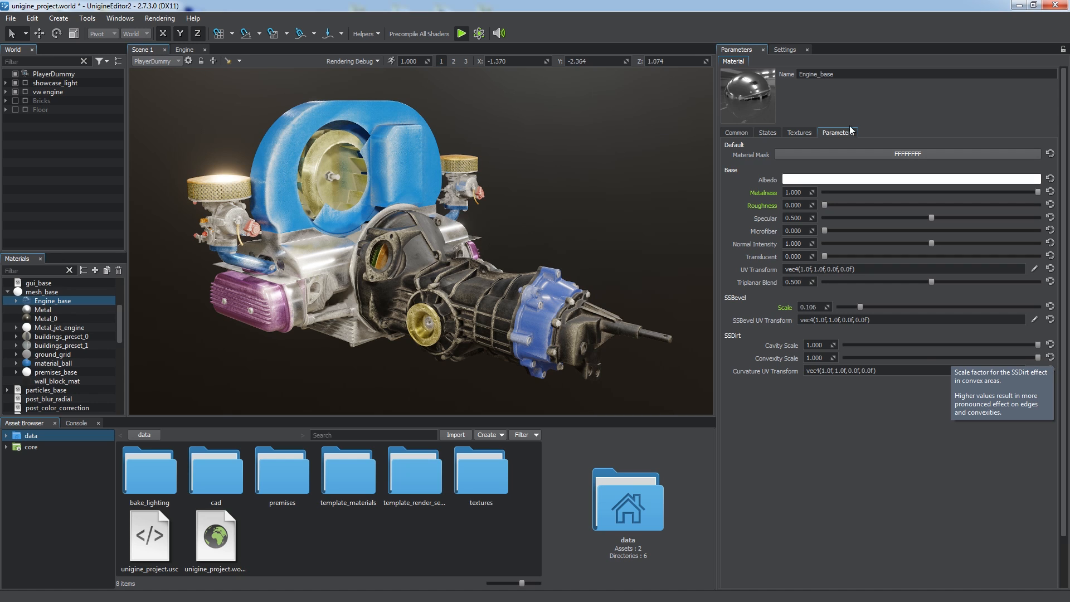
left_click(786, 49)
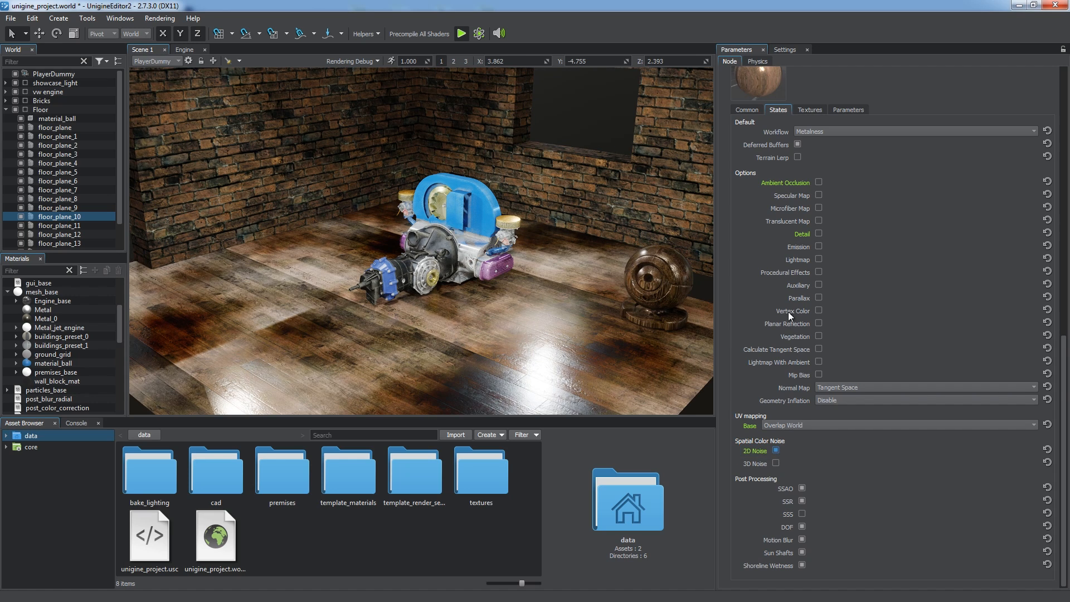
Step: View the floor's 2D Noise texture, then show brick_wall_4's material parameters
left_click(808, 109)
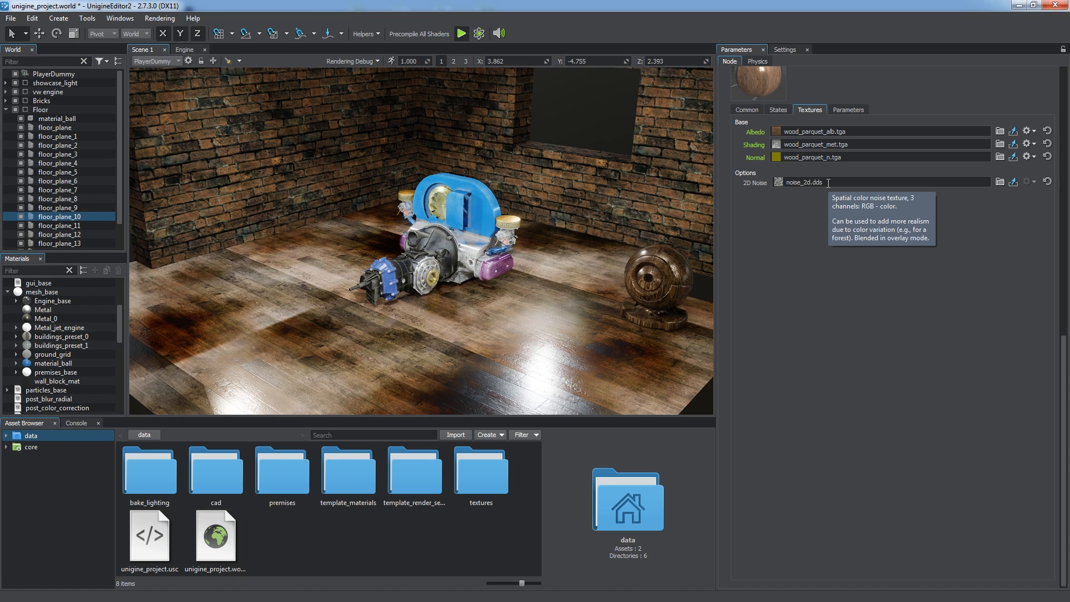
left_click(847, 109)
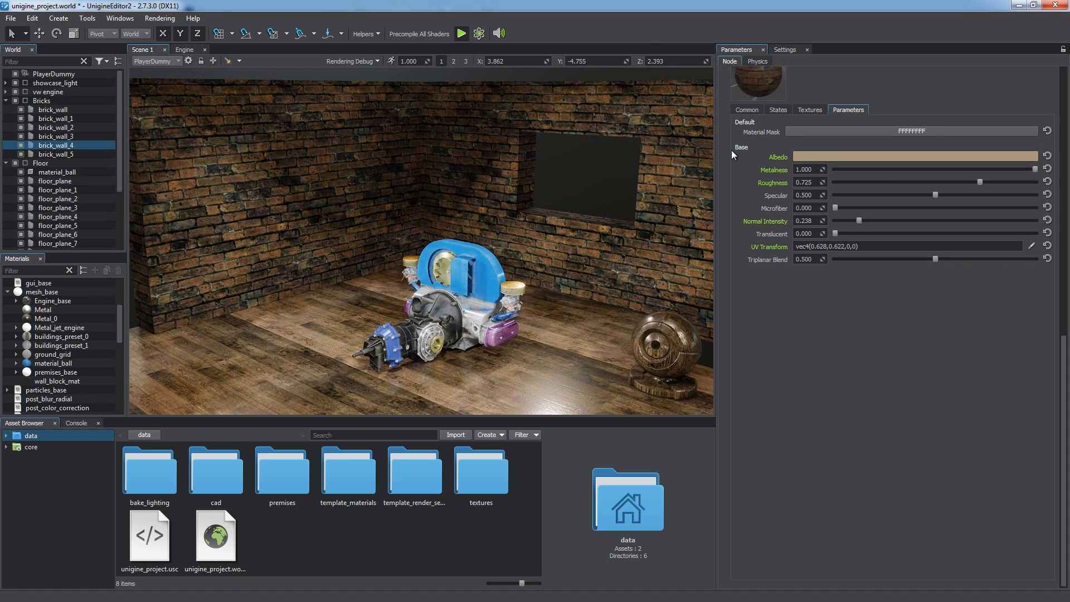
Step: Enable 3D Noise in the brick wall material's States
left_click(777, 109)
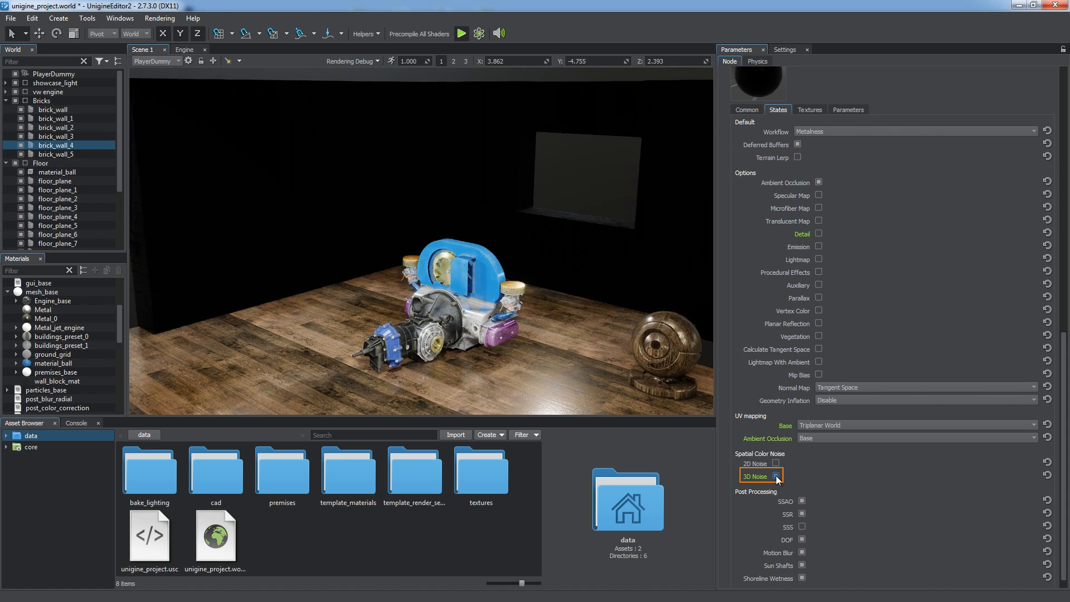
left_click(776, 475)
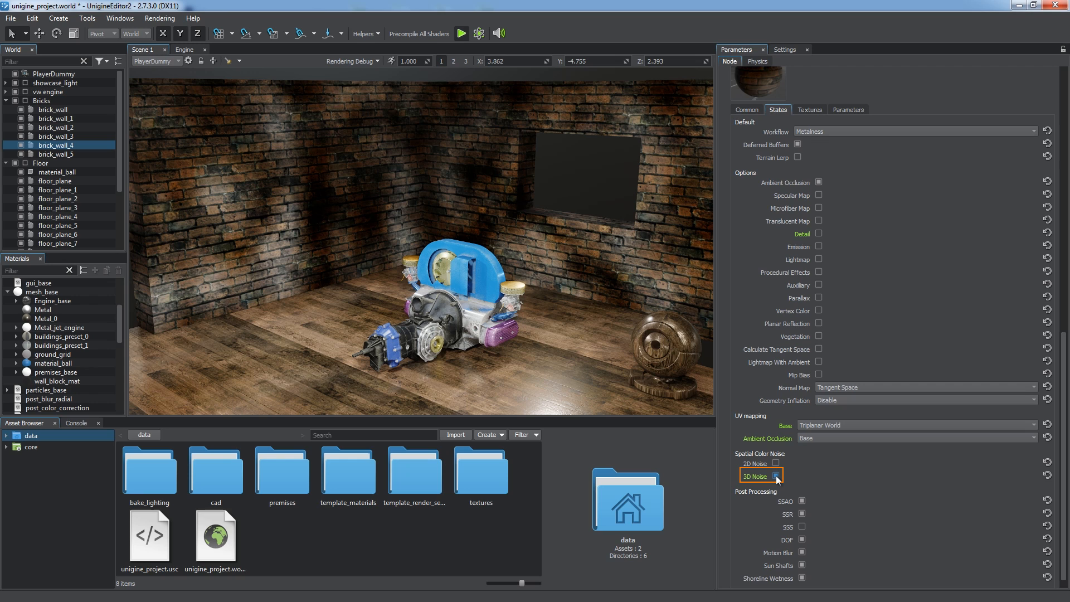
left_click(775, 475)
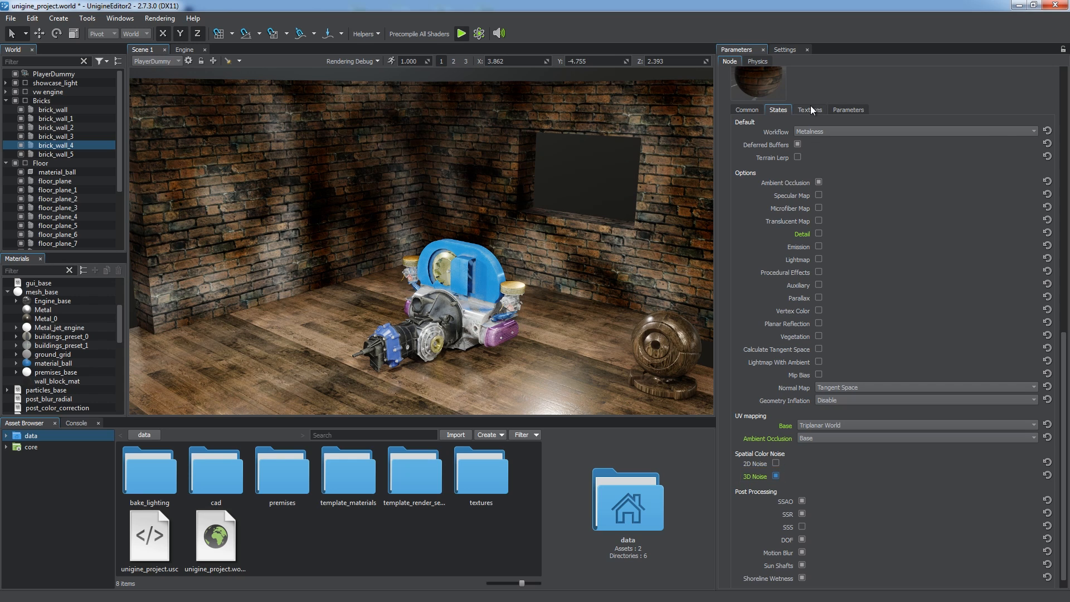
Step: Review the wall's noise_3d and color gradient textures, then return to Parameters
left_click(809, 109)
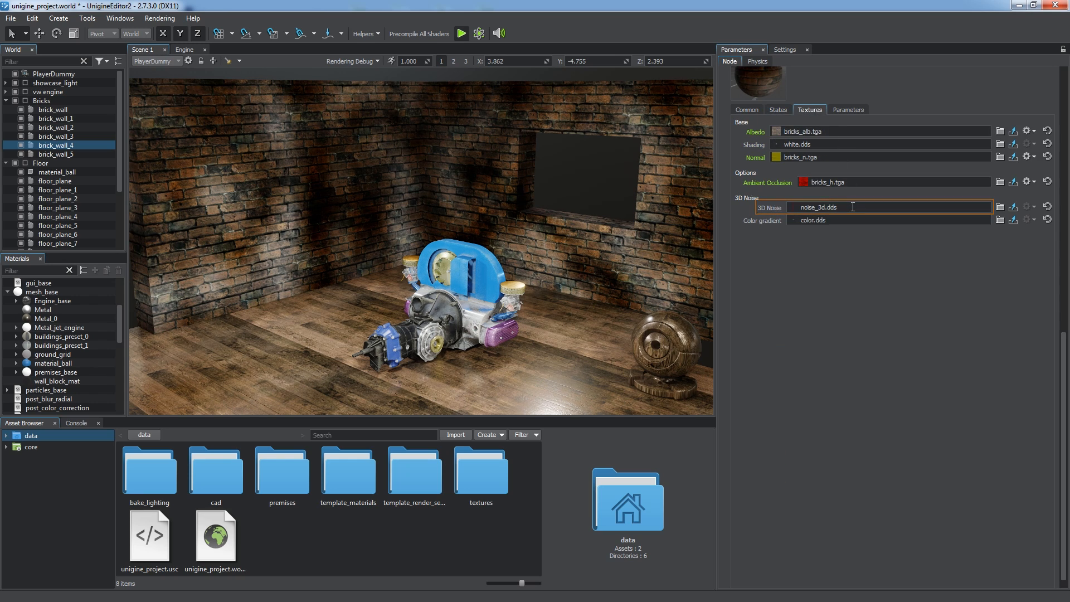
left_click(887, 219)
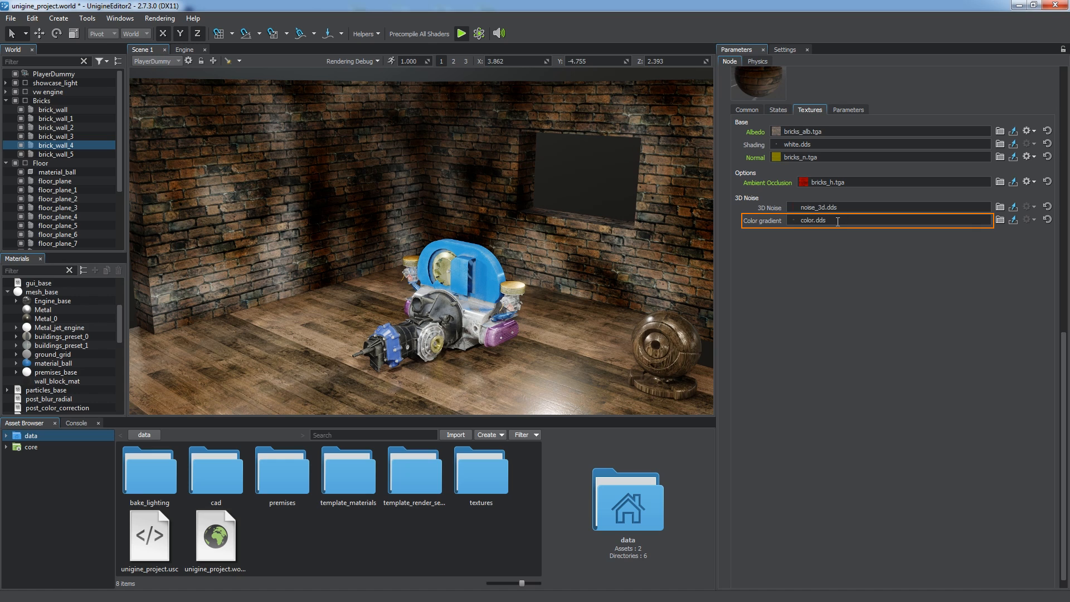
left_click(847, 109)
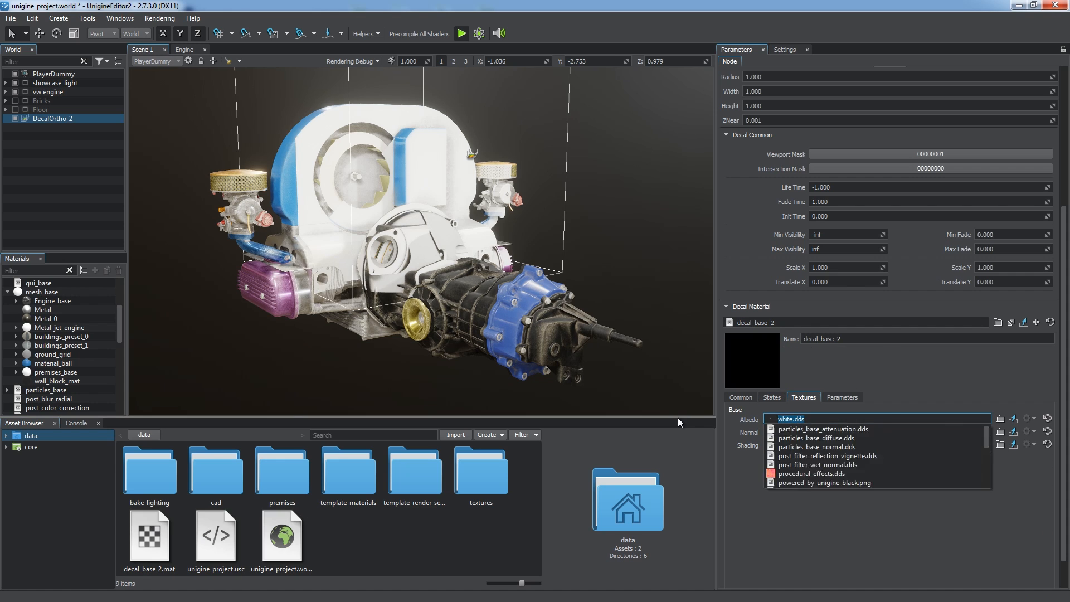
Step: Load samples_2/volumes/volumes.world from the Asset Browser
left_click(825, 482)
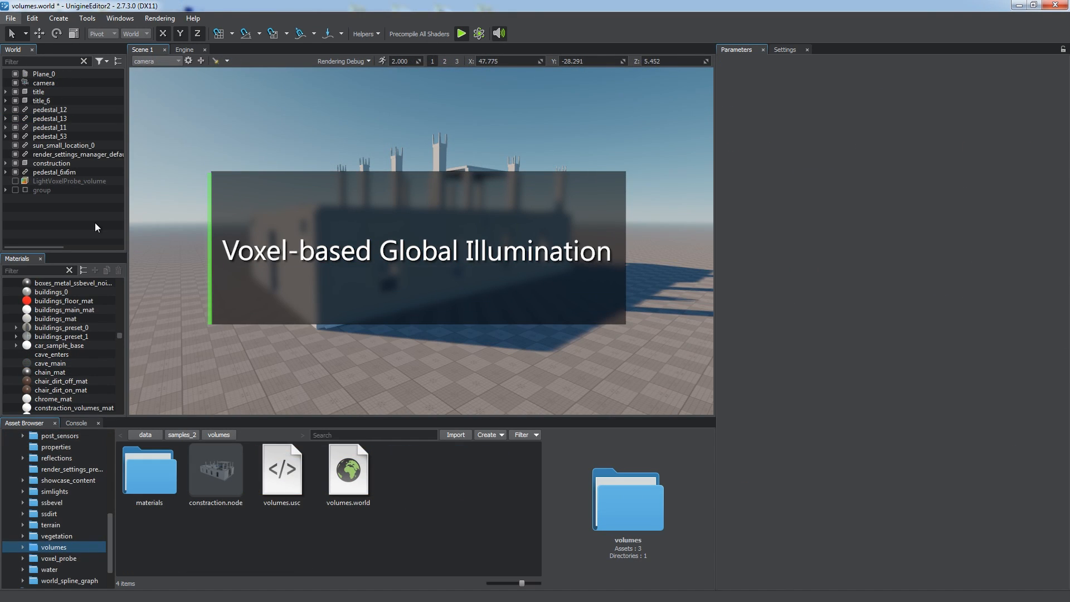
Step: Enable LightVoxelProbe_volume and the sphere group, preview the Ambient Light debug view, then reload the engine world
left_click(68, 180)
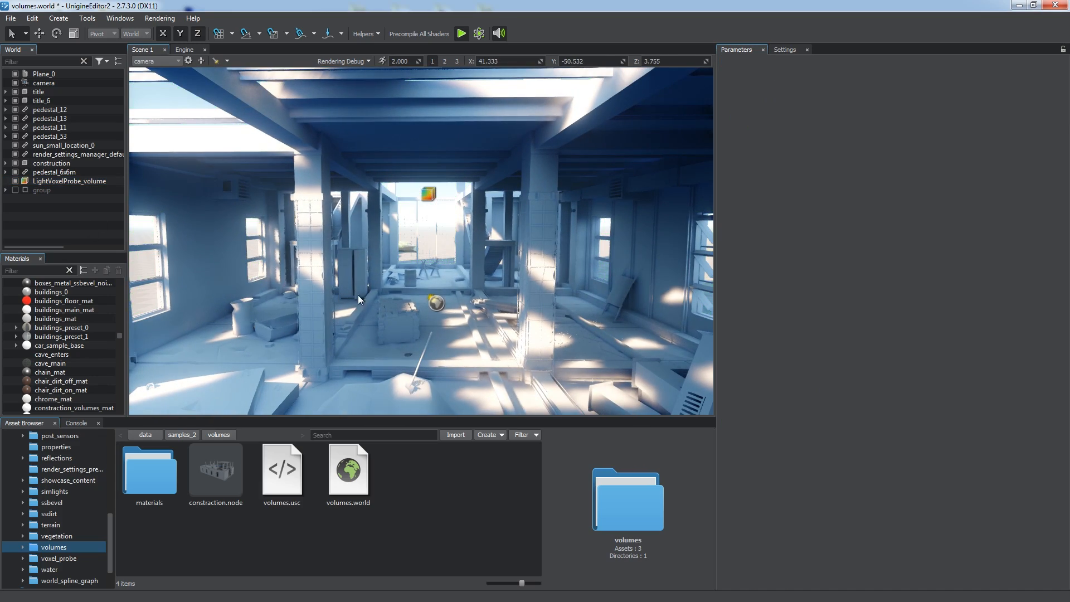
left_click(65, 145)
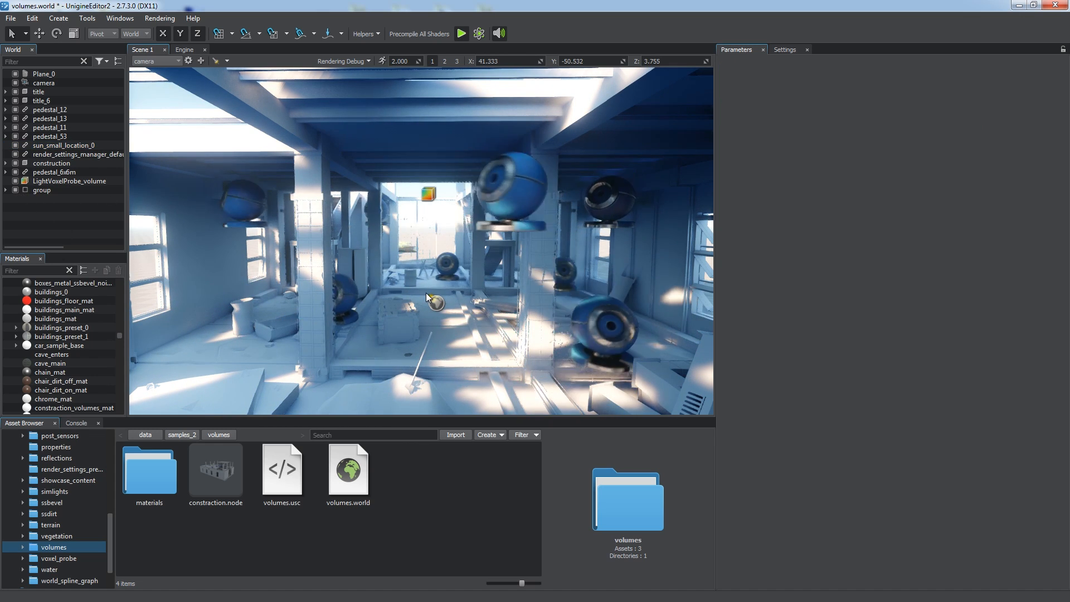
left_click(343, 61)
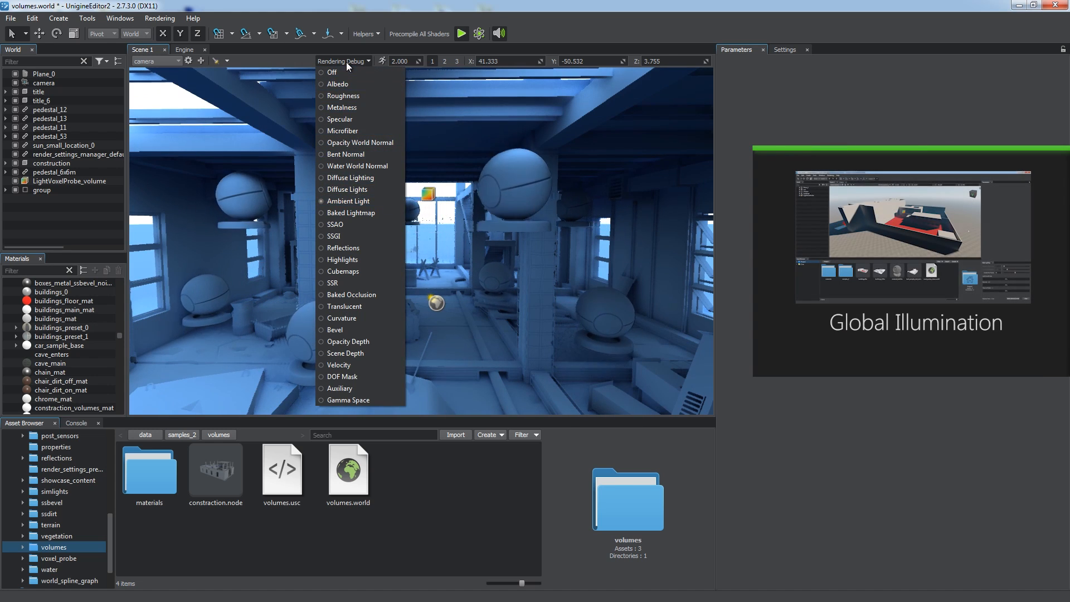
left_click(332, 72)
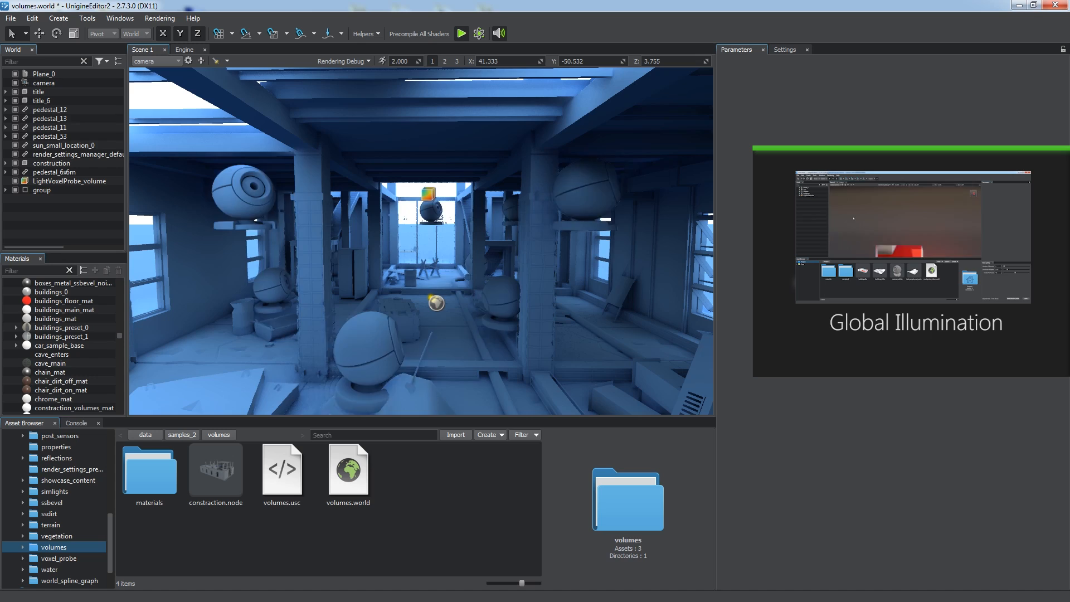
left_click(342, 60)
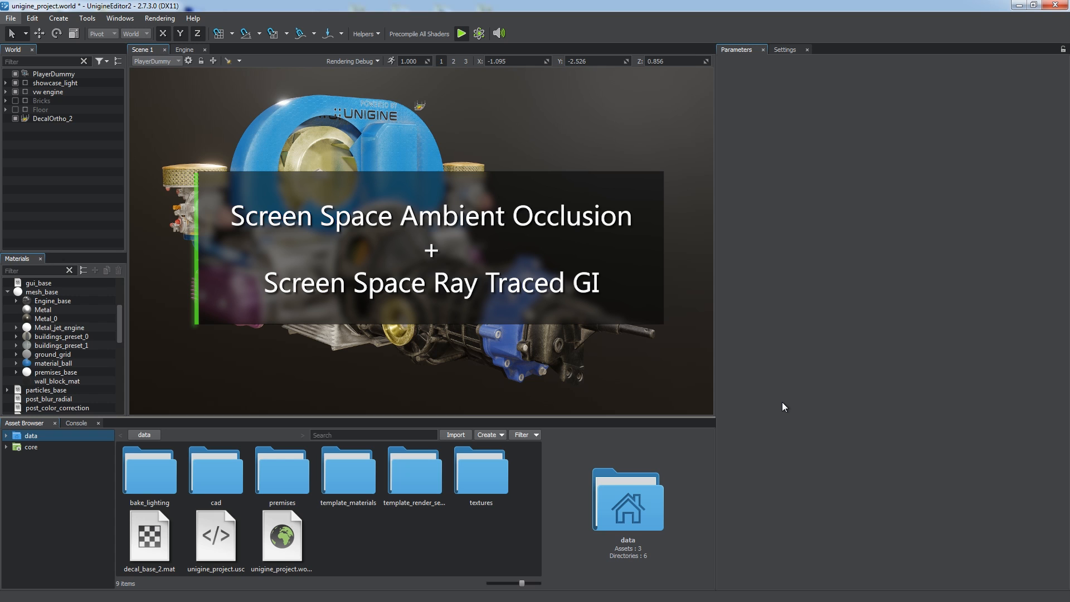
Step: Switch Rendering Debug to the occlusion-only view and bring up Global Illumination render settings
left_click(352, 61)
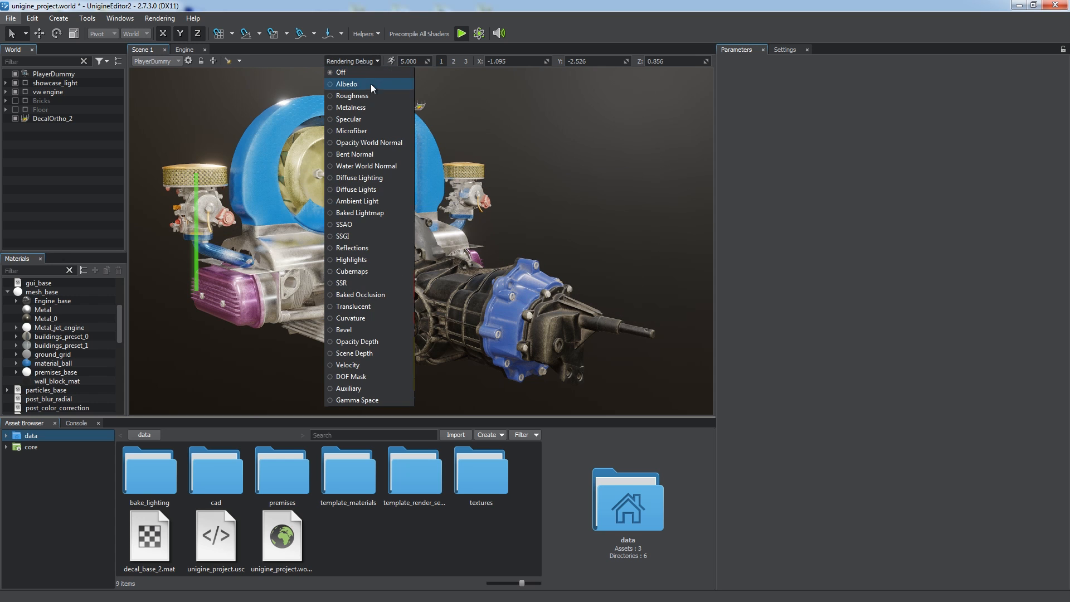
left_click(346, 83)
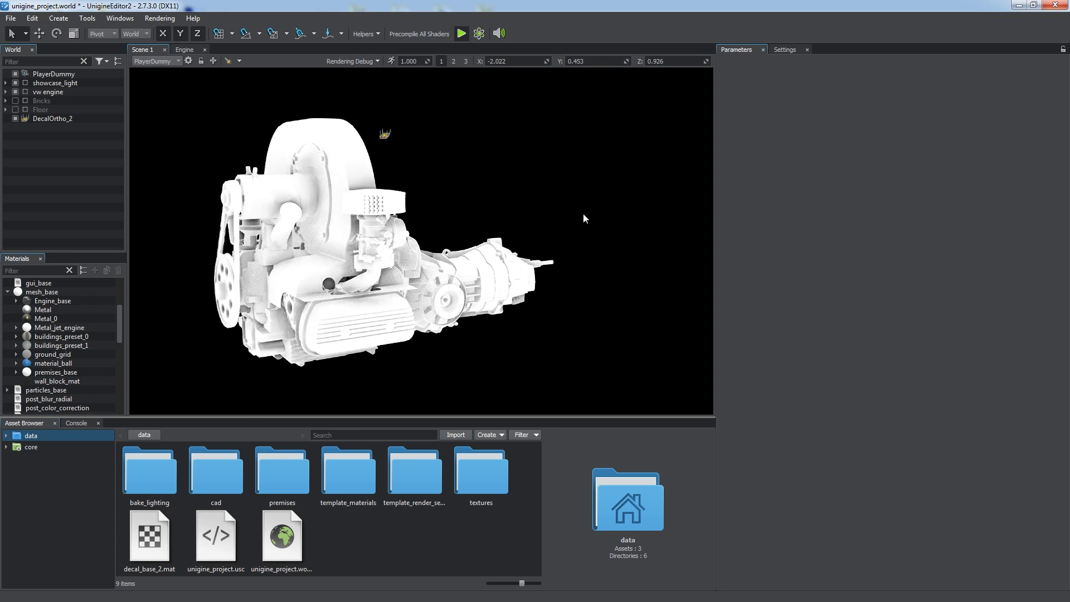
left_click(784, 49)
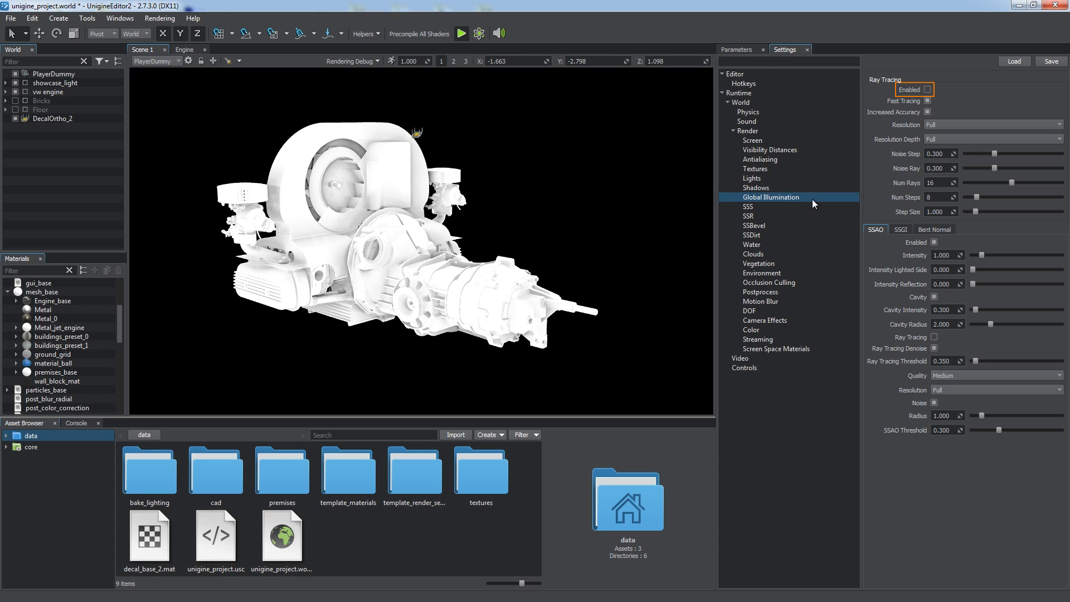
mouse_move(927, 89)
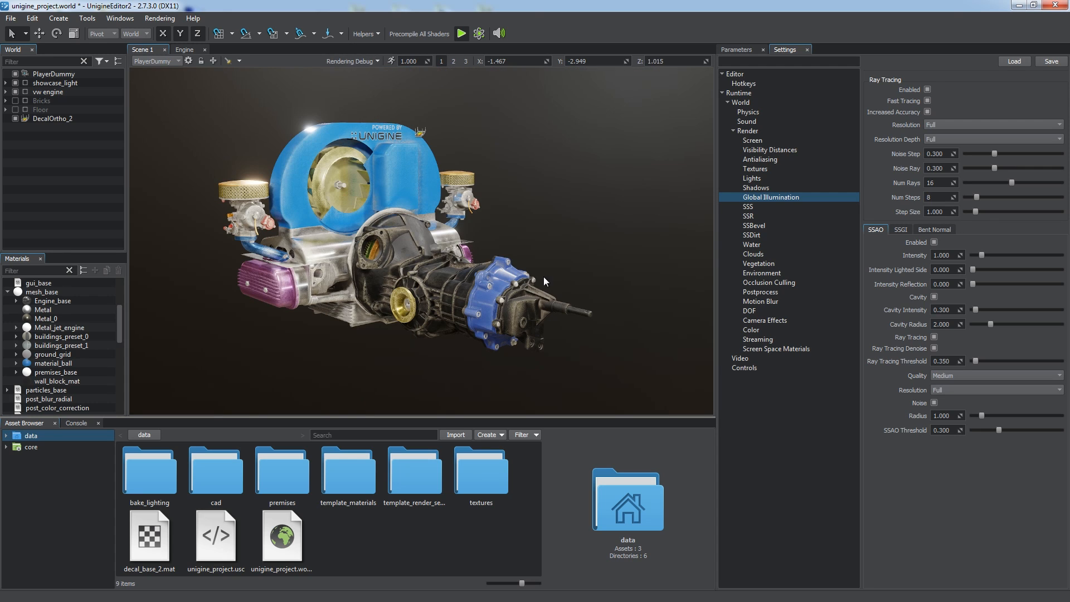
mouse_move(573, 276)
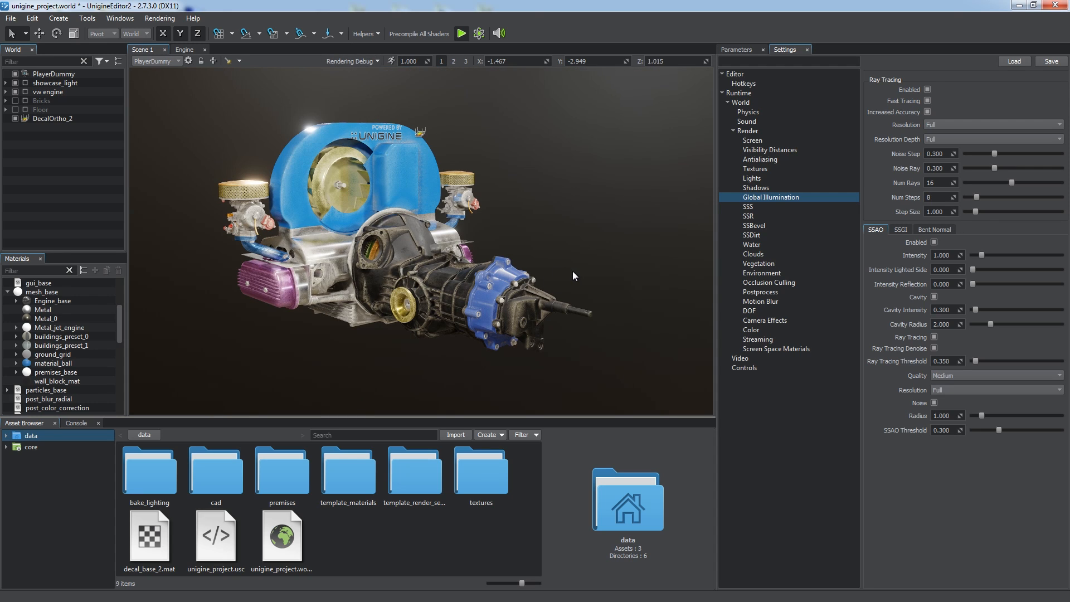